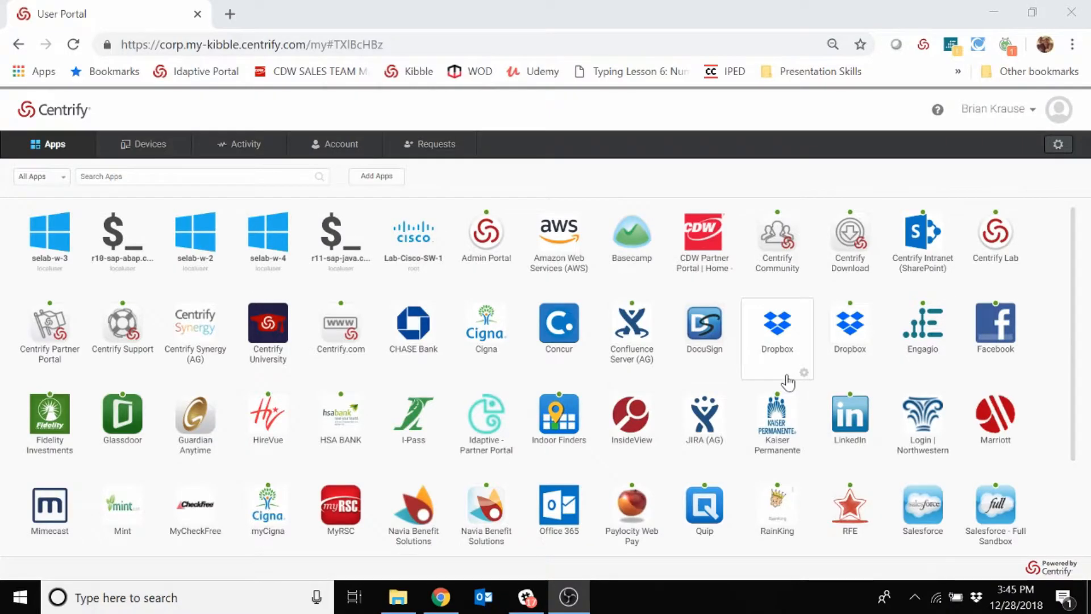
pyautogui.moveTo(812, 221)
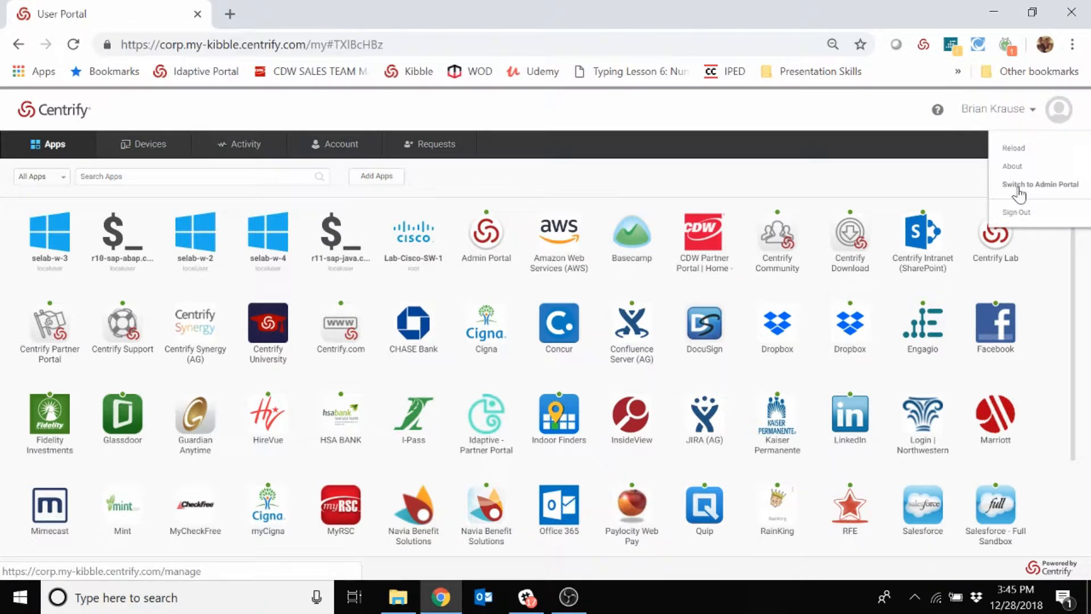
# Switch from the User Portal to the Admin Portal's Security Overview dashboard.
pyautogui.click(1039, 183)
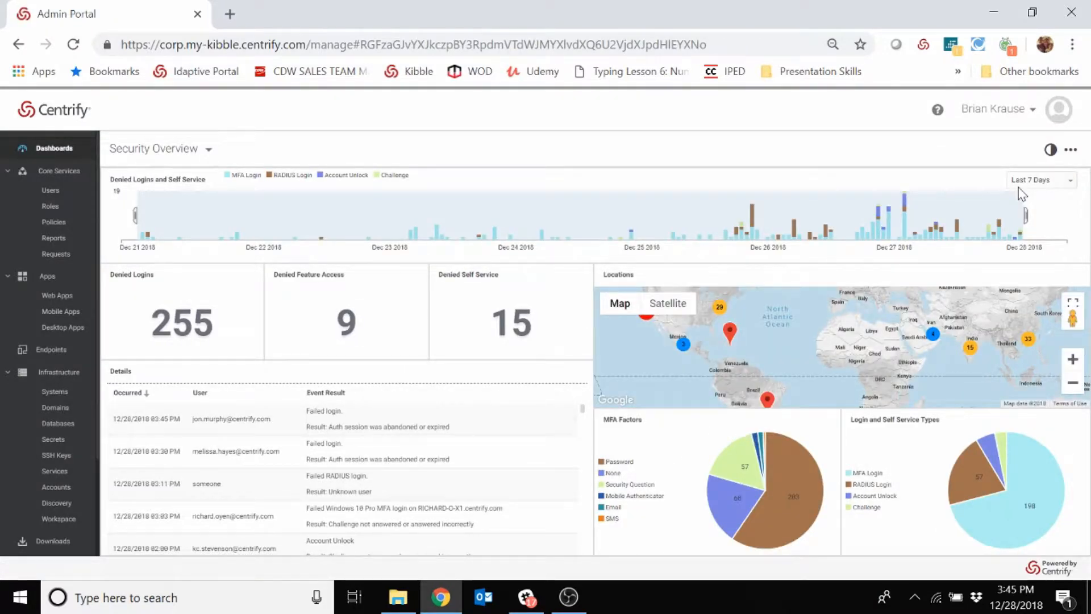
pyautogui.moveTo(35, 208)
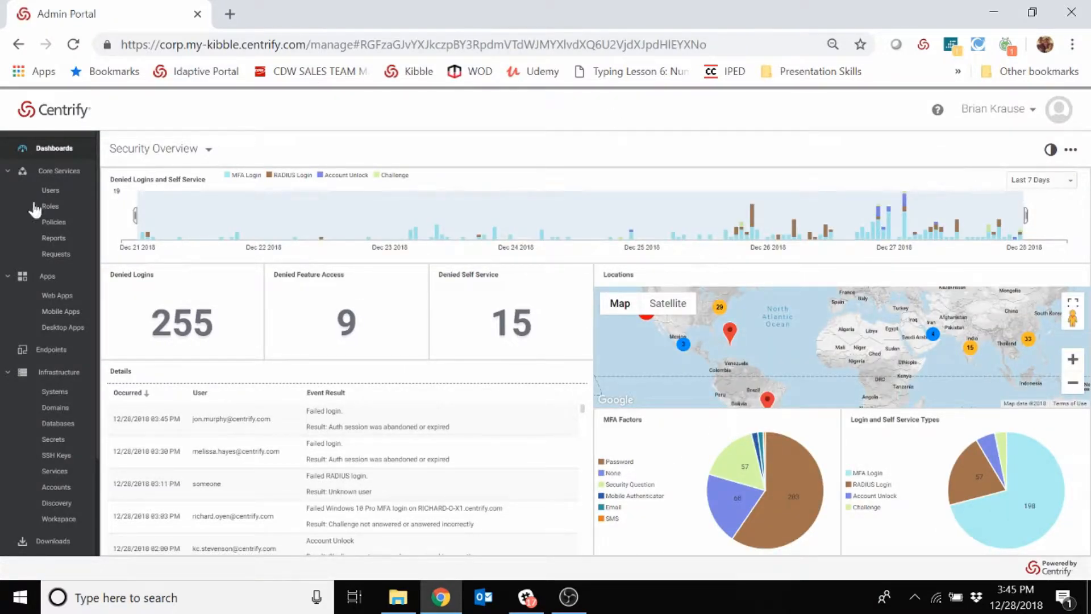
# Filter the Web Apps list by '365' to show five apps including Office 365.
pyautogui.click(57, 295)
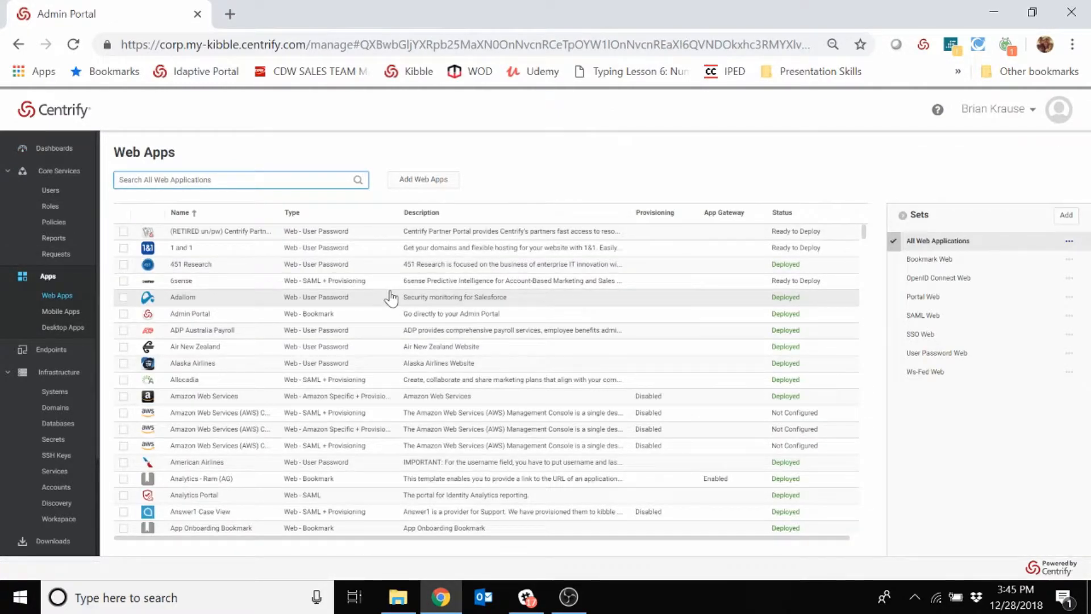
pyautogui.click(832, 45)
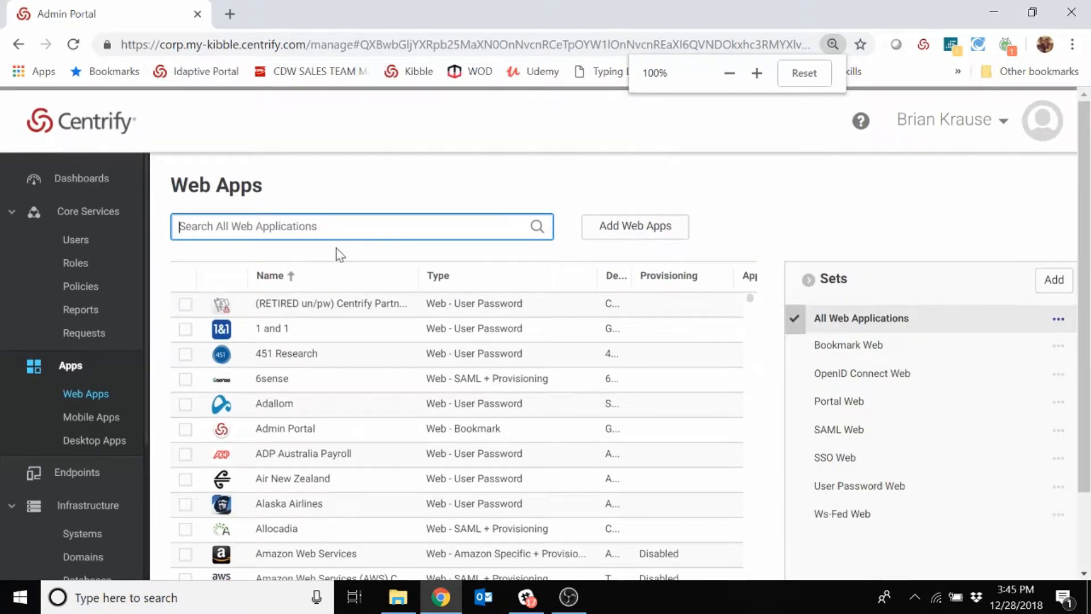
pyautogui.write('365')
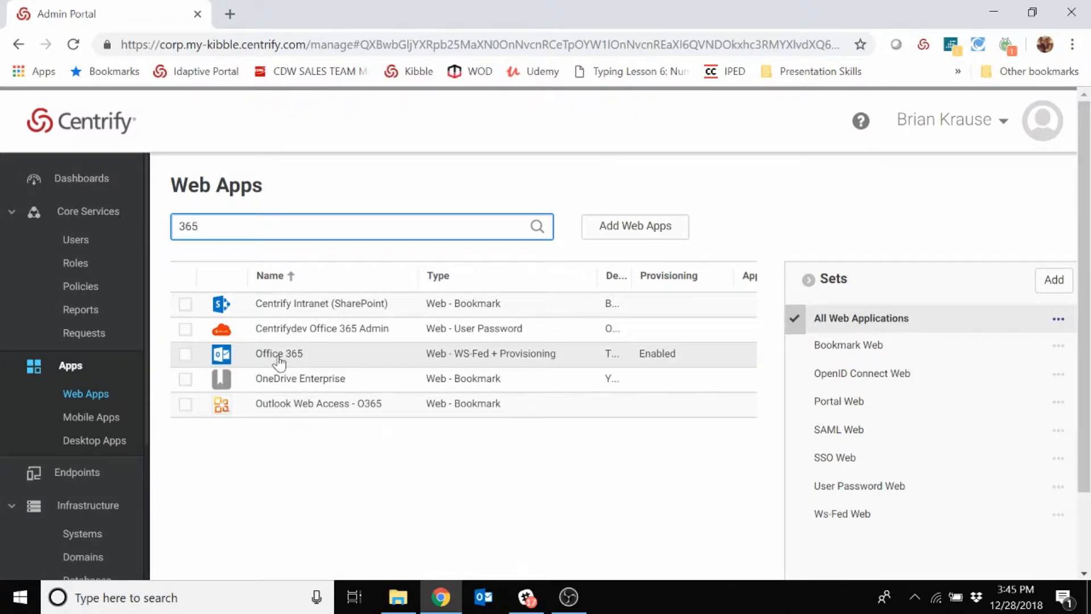
pyautogui.moveTo(468, 364)
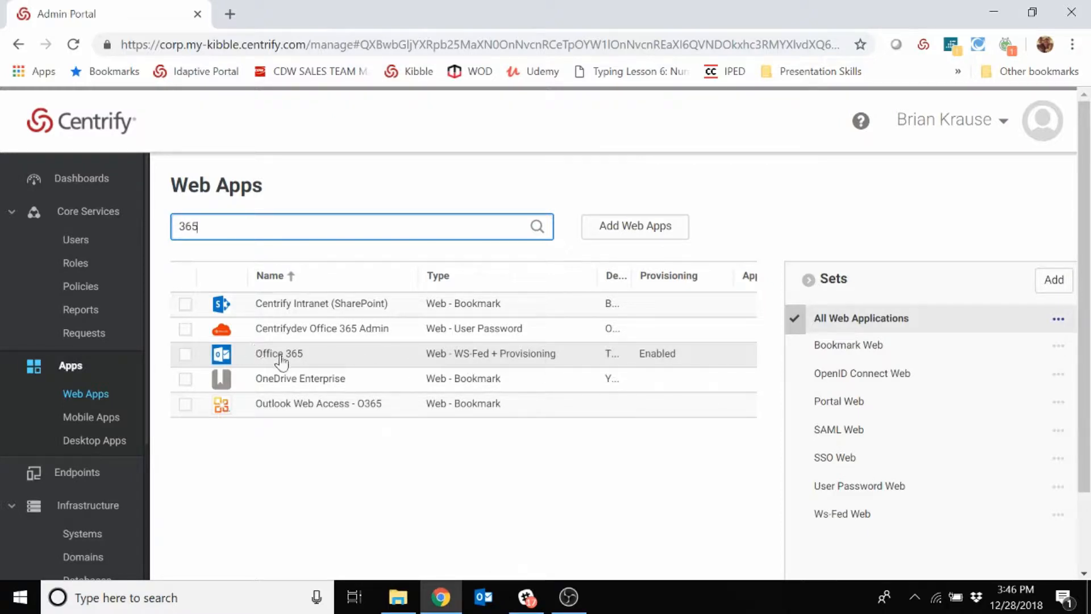
pyautogui.scroll(-3)
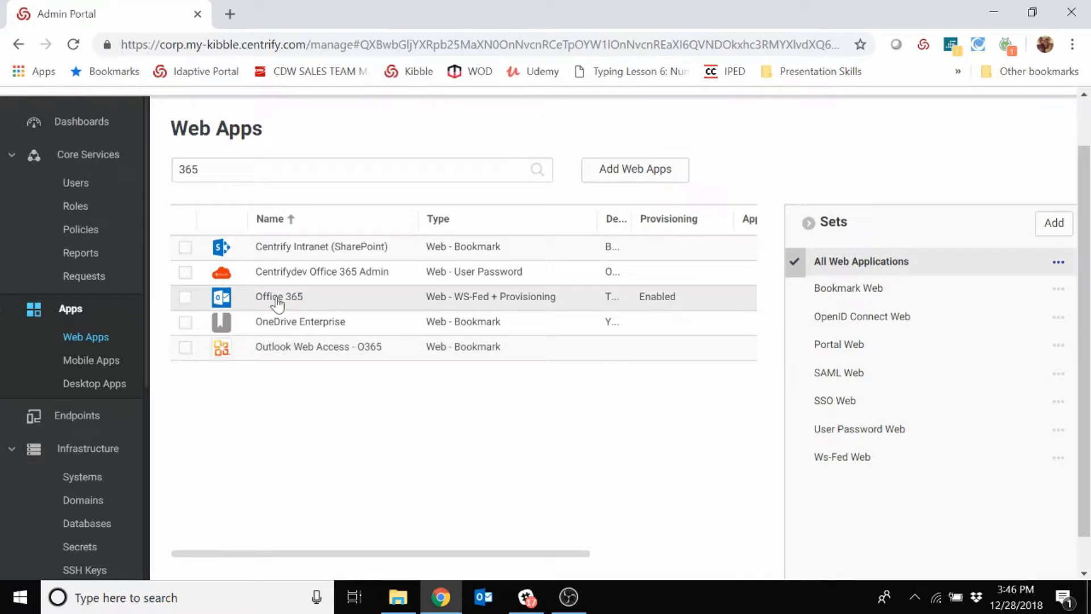
# Open Office 365's Application Settings, check its help, and review additional options and certificate details.
pyautogui.click(279, 297)
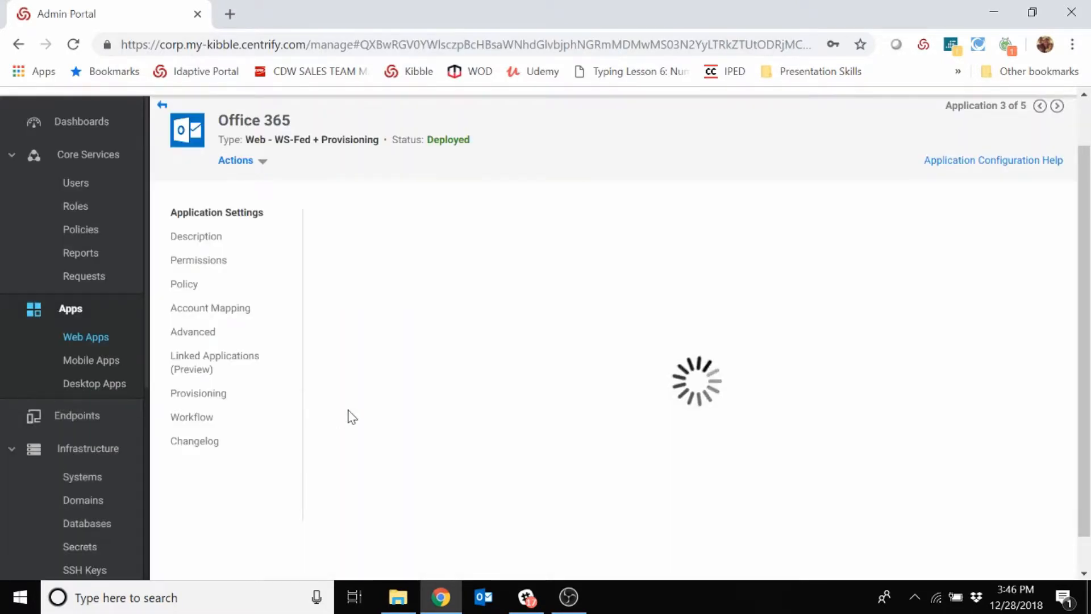
pyautogui.click(217, 212)
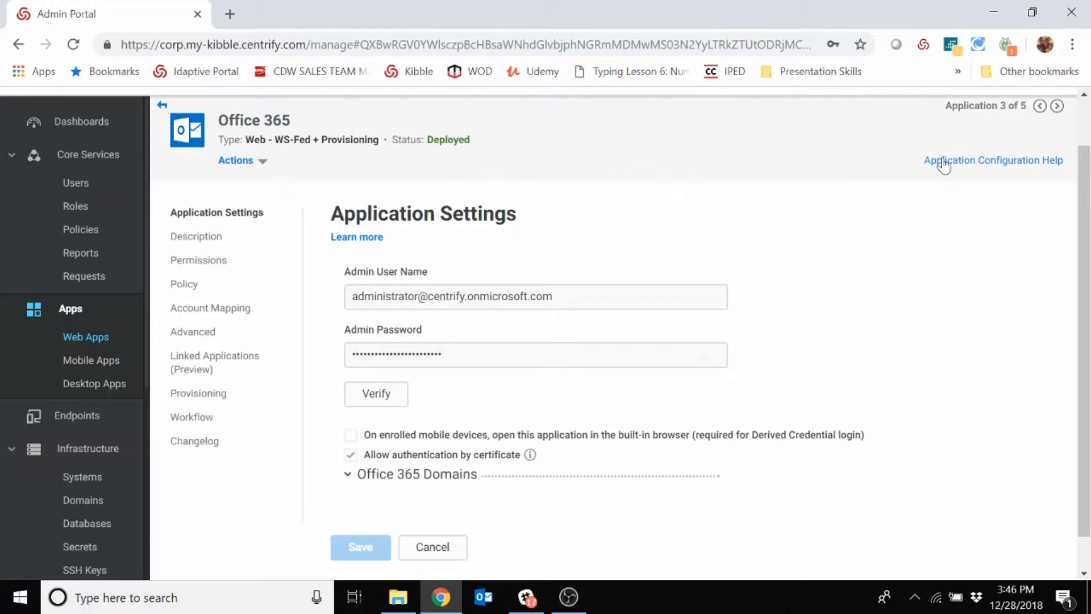
pyautogui.click(993, 160)
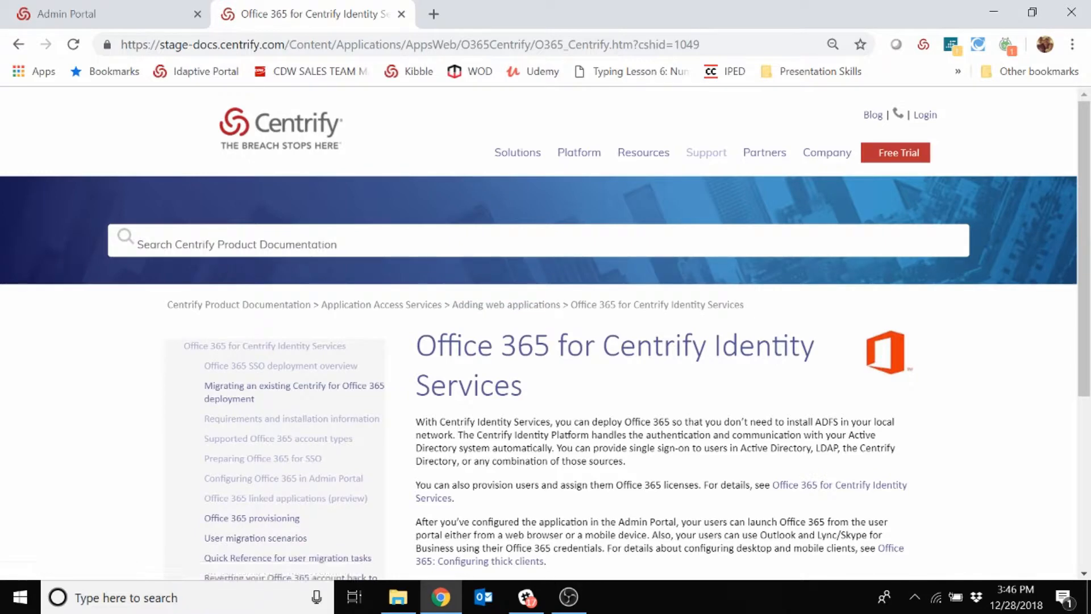
pyautogui.scroll(-3)
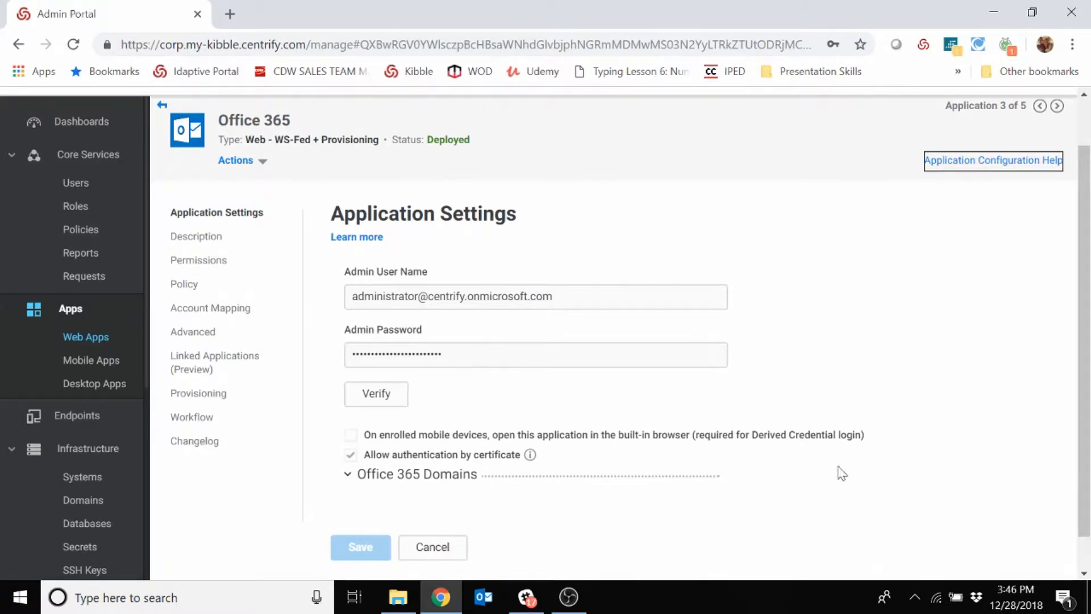
pyautogui.moveTo(531, 459)
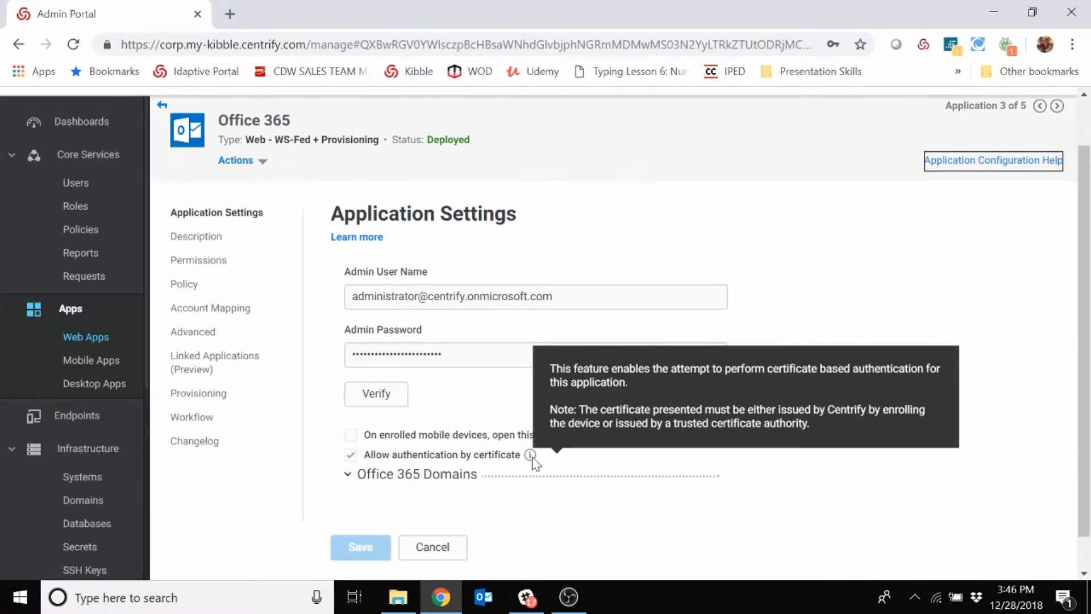
pyautogui.moveTo(660, 223)
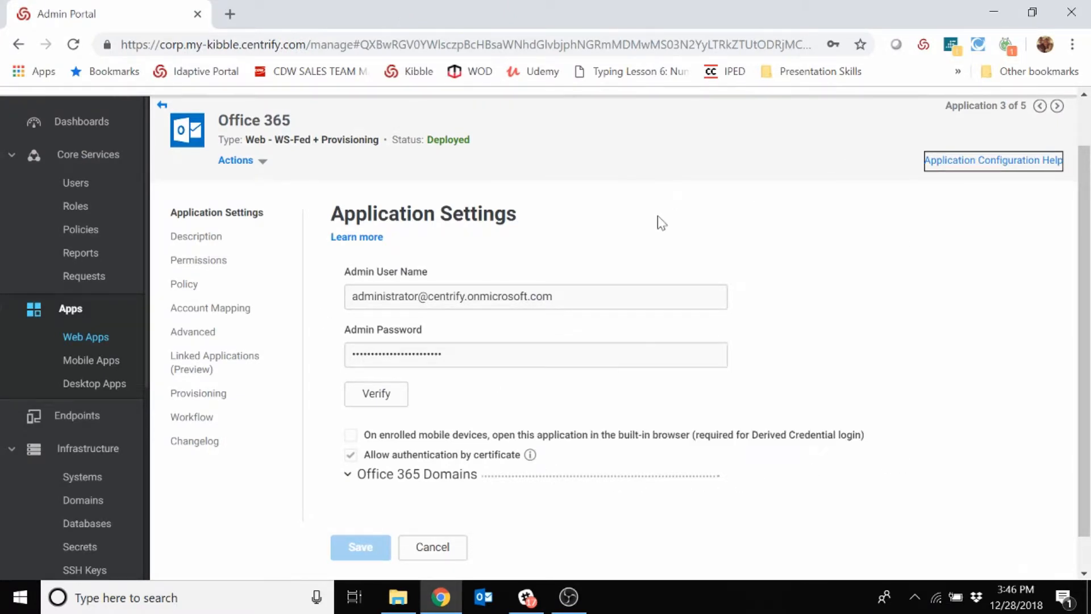
pyautogui.moveTo(595, 240)
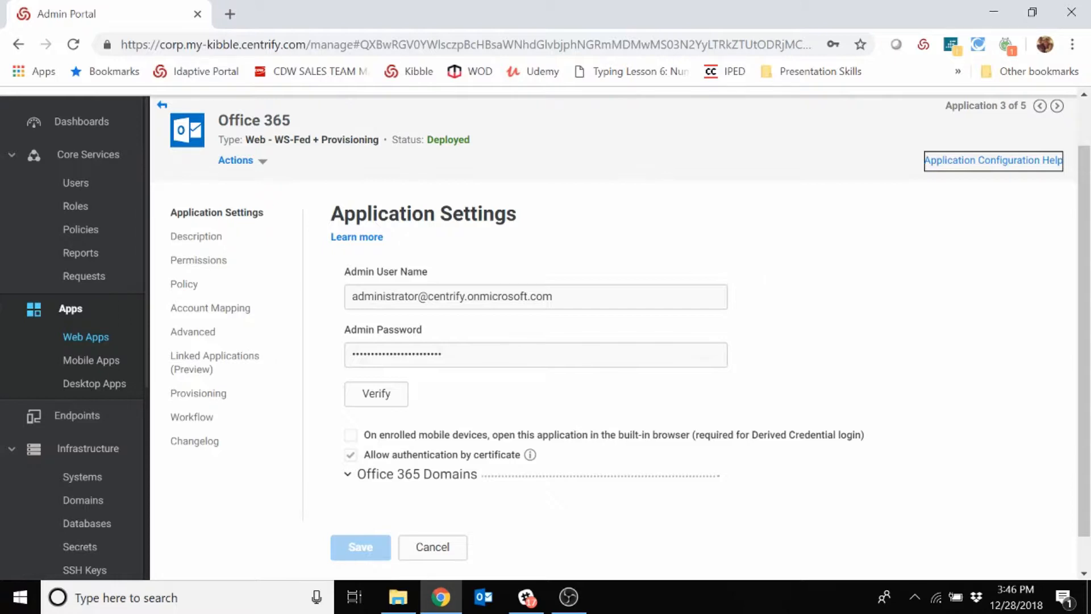
pyautogui.moveTo(481, 318)
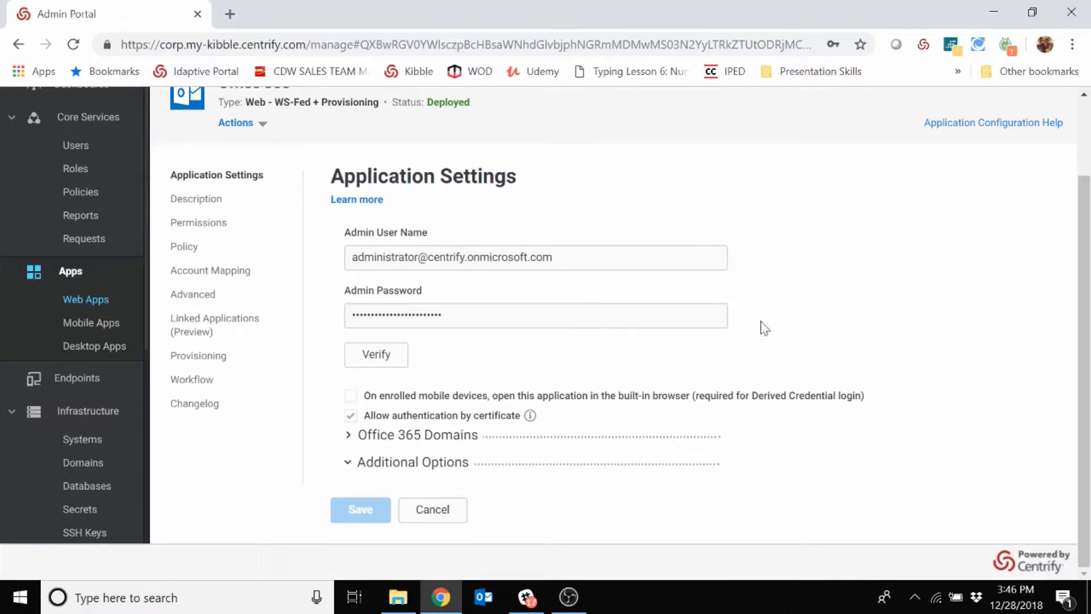
pyautogui.scroll(-3)
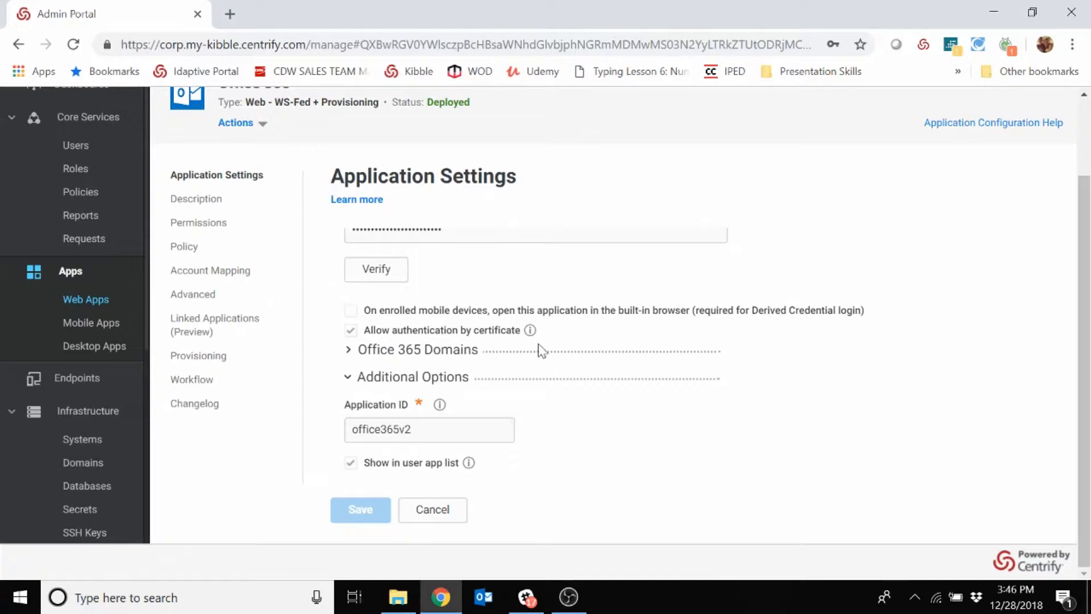
pyautogui.moveTo(541, 351)
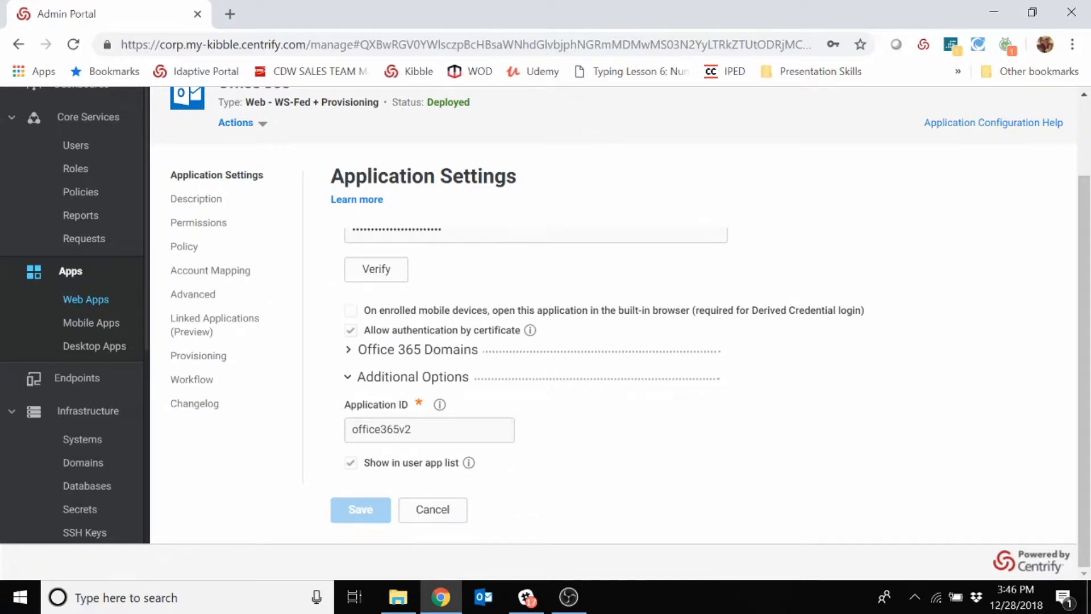
pyautogui.scroll(-3)
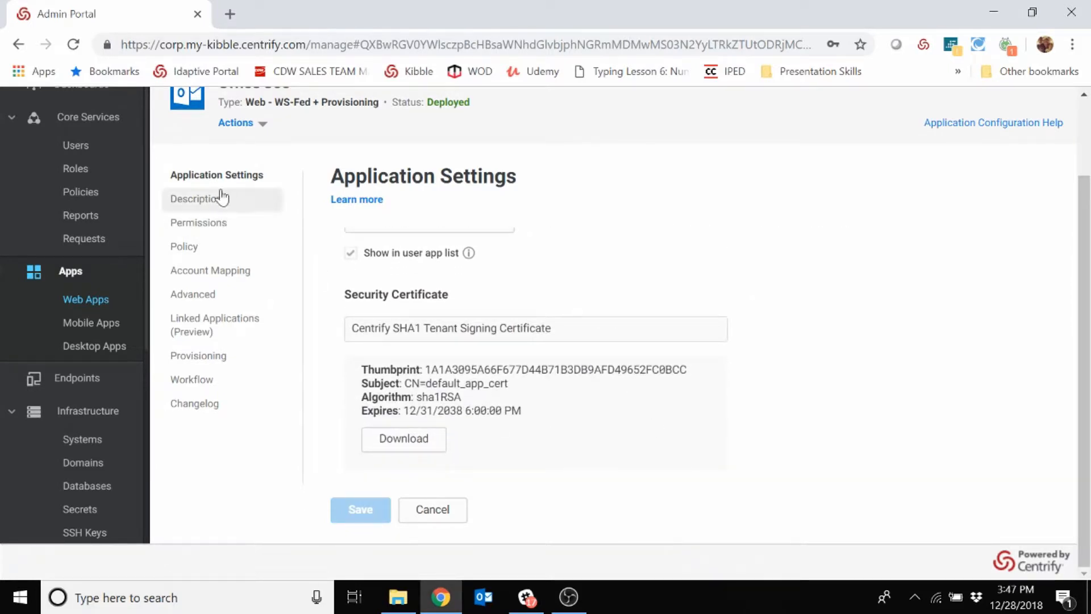
# Show the Office 365 description page with its Productivity category and logo.
pyautogui.click(196, 198)
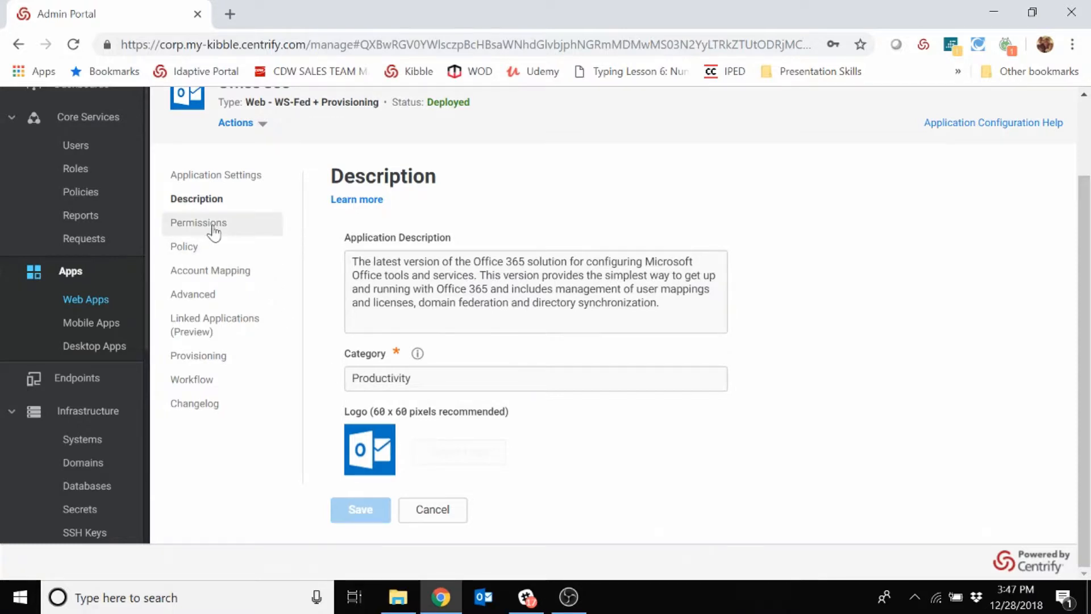
# Review Office 365's role permissions, then view its Always Allowed authentication policy.
pyautogui.click(198, 222)
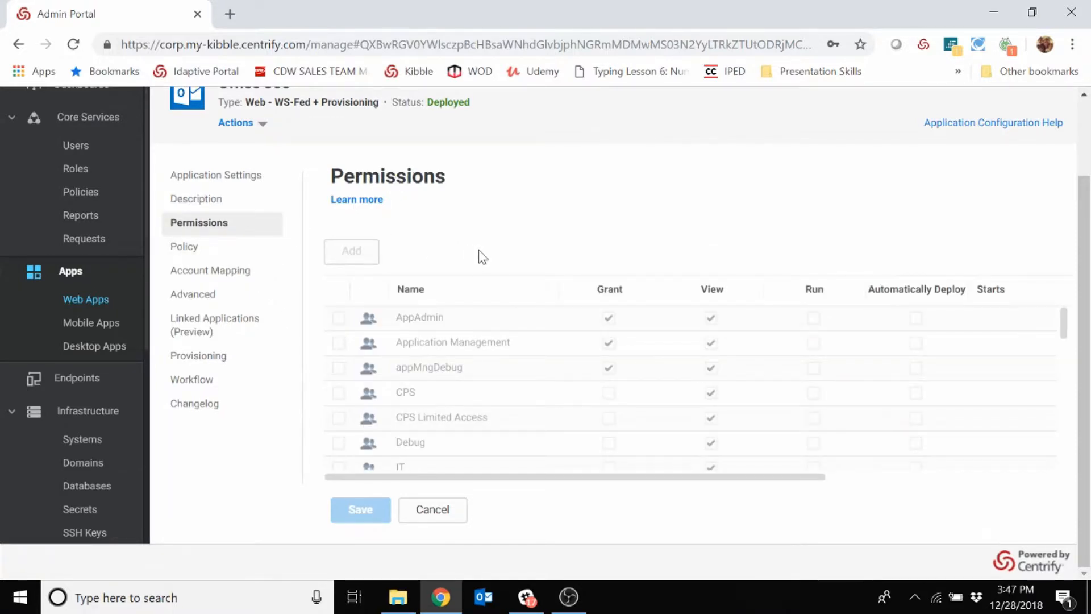
pyautogui.moveTo(515, 271)
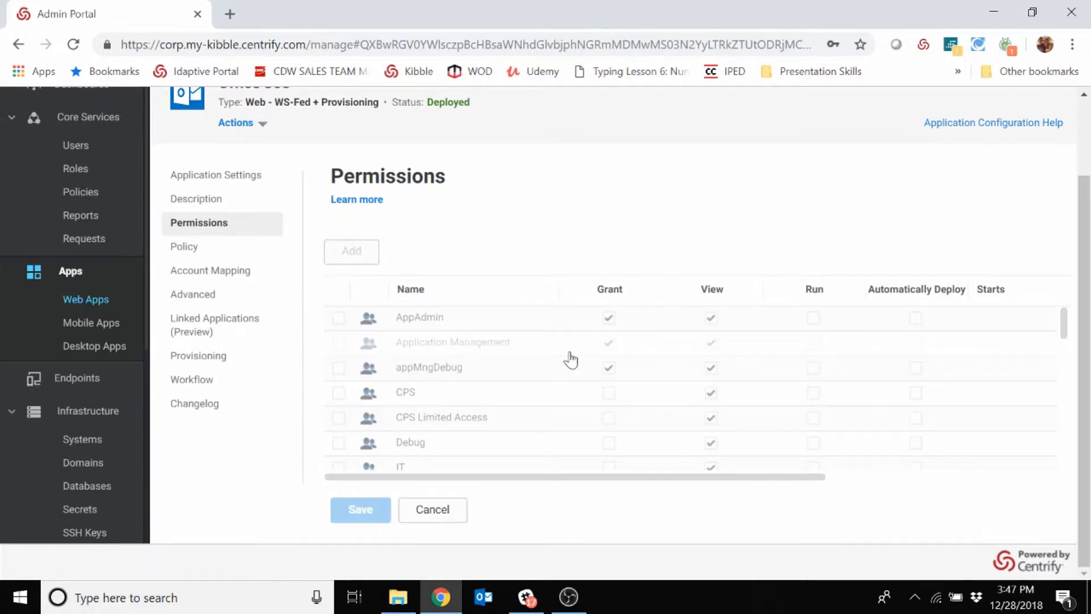
pyautogui.scroll(-3)
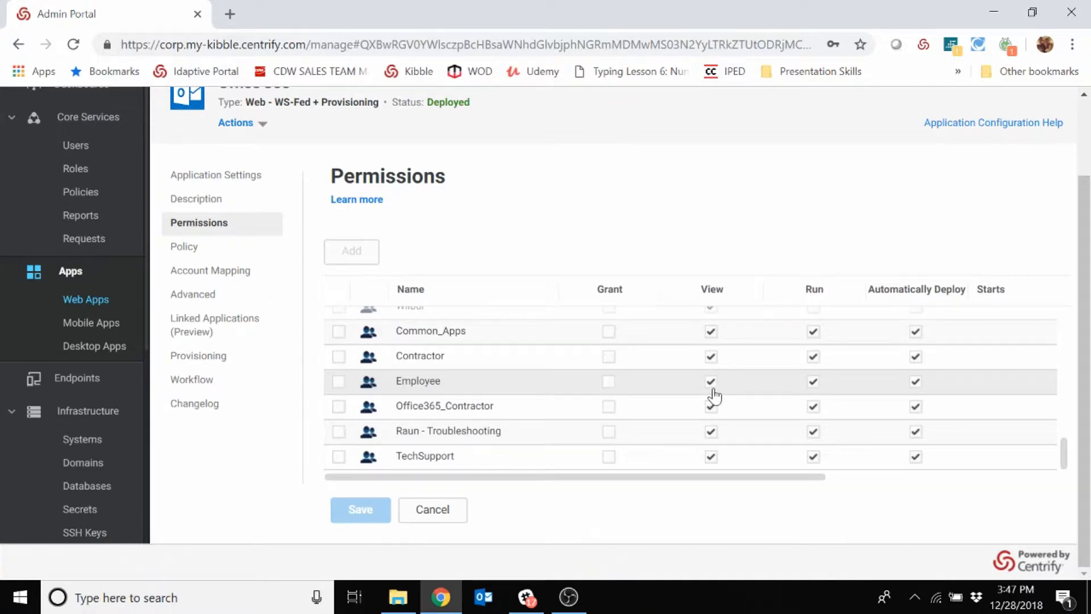
pyautogui.moveTo(949, 390)
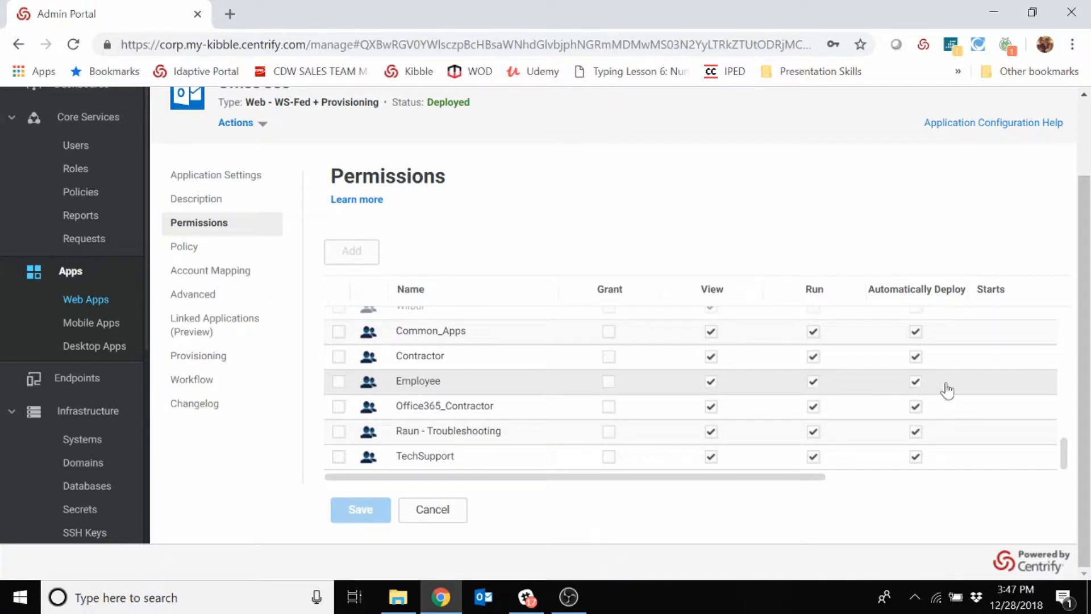
pyautogui.moveTo(652, 441)
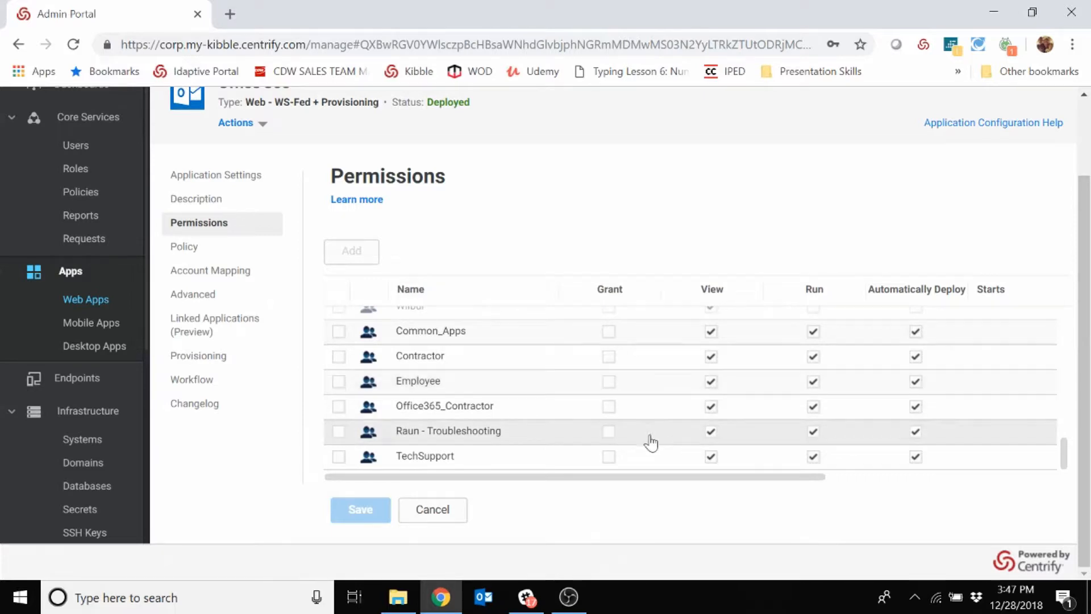
pyautogui.click(183, 247)
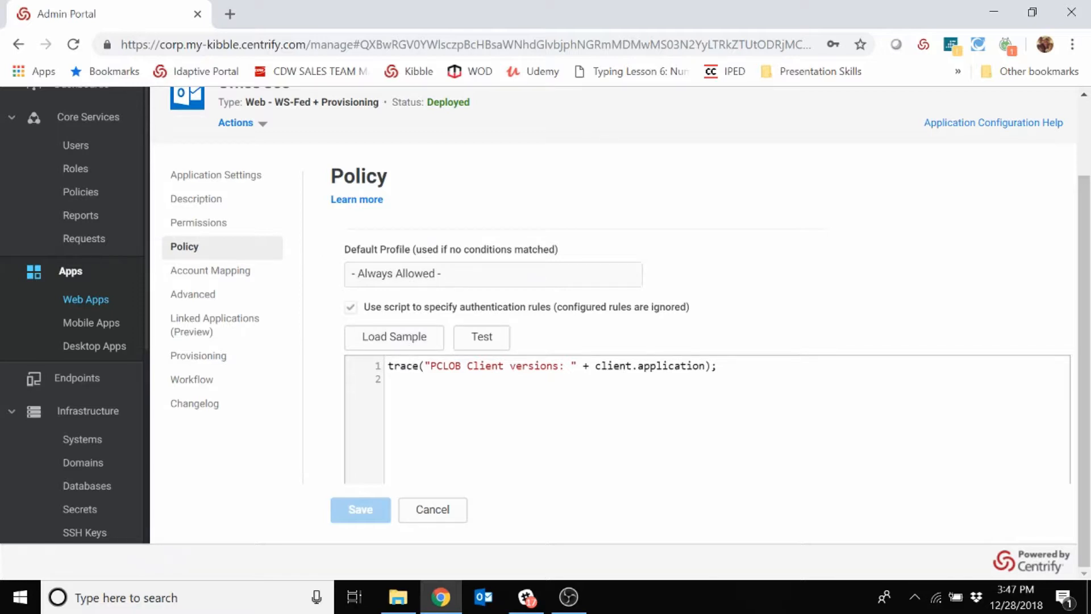
# Load the business-hours internal-access sample script into the Office 365 policy editor.
pyautogui.click(393, 337)
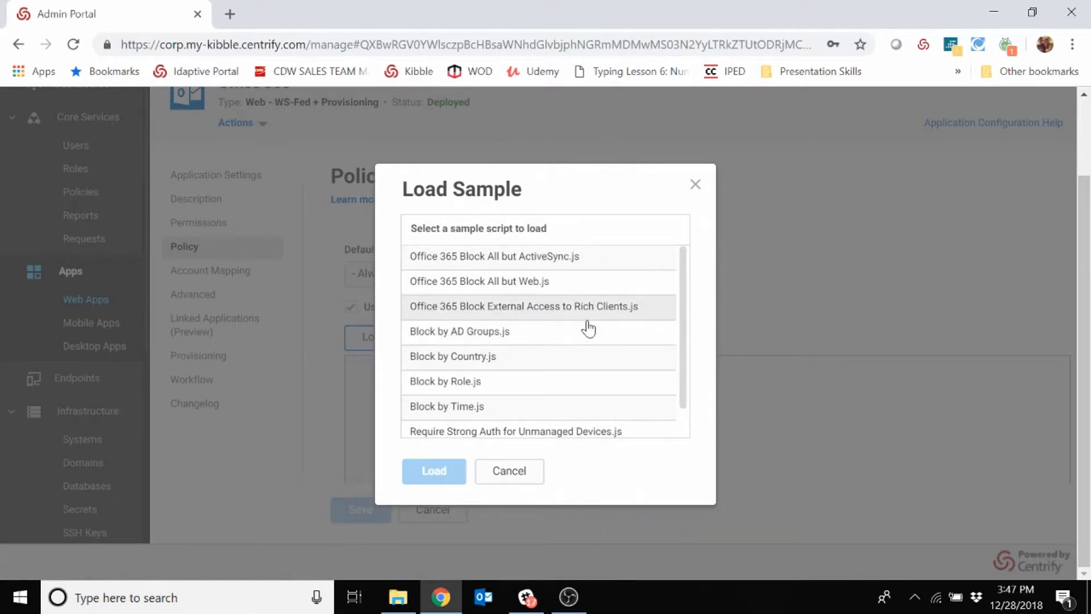
pyautogui.scroll(-3)
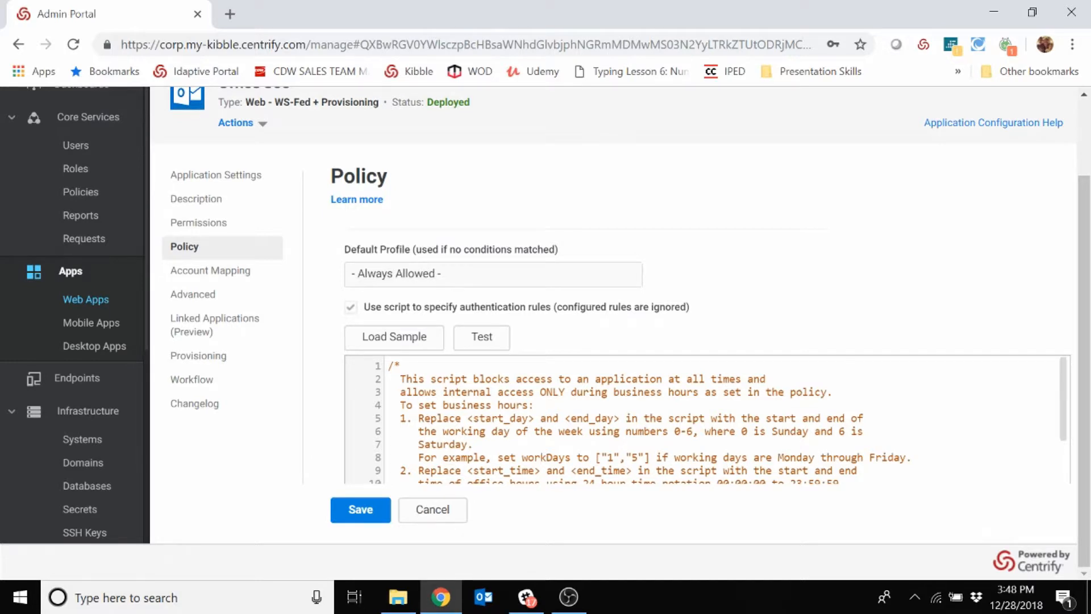
pyautogui.scroll(-3)
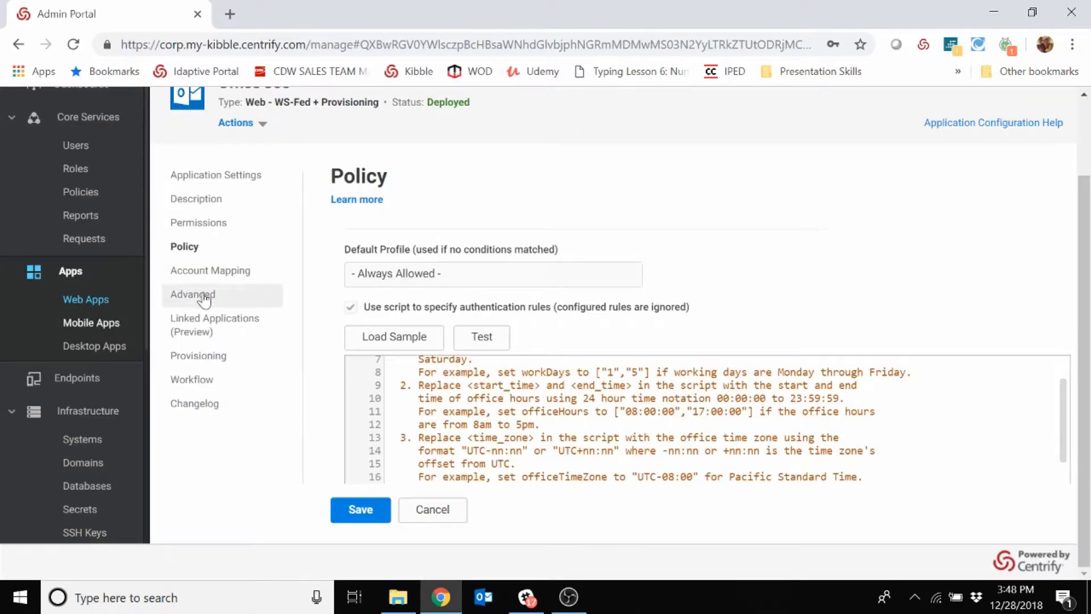
# Discard the unsaved policy script, reopen Office 365, and view its Advanced SAML token script.
pyautogui.click(192, 294)
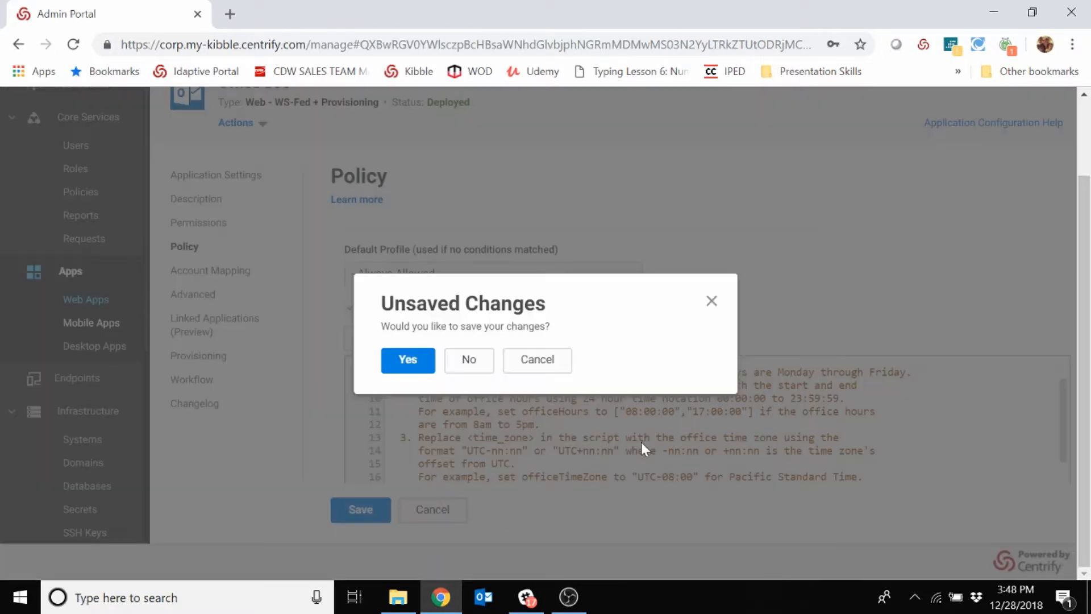
pyautogui.click(469, 360)
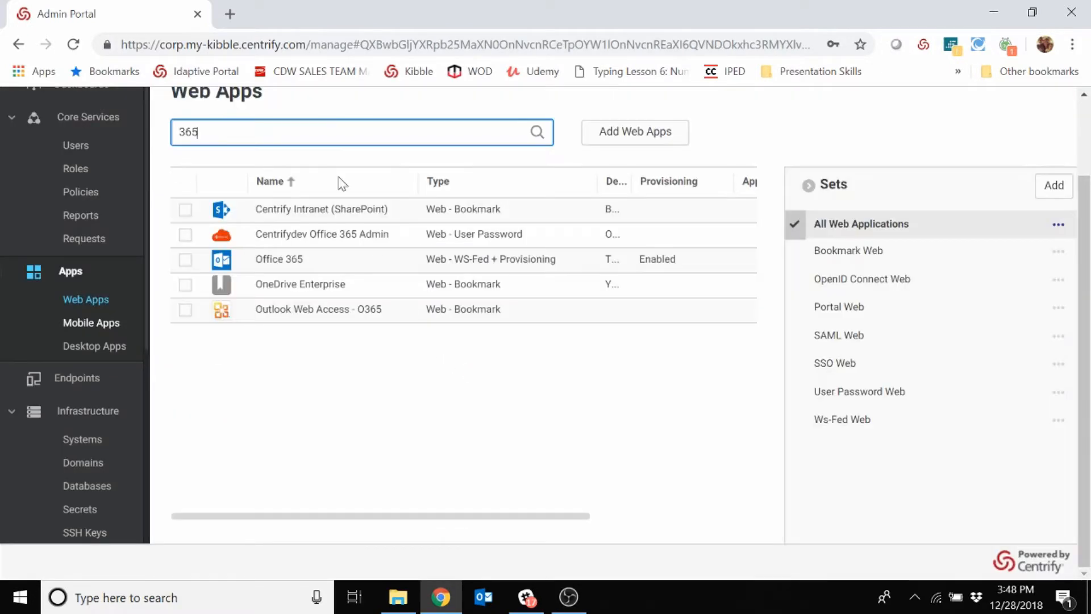
pyautogui.click(279, 259)
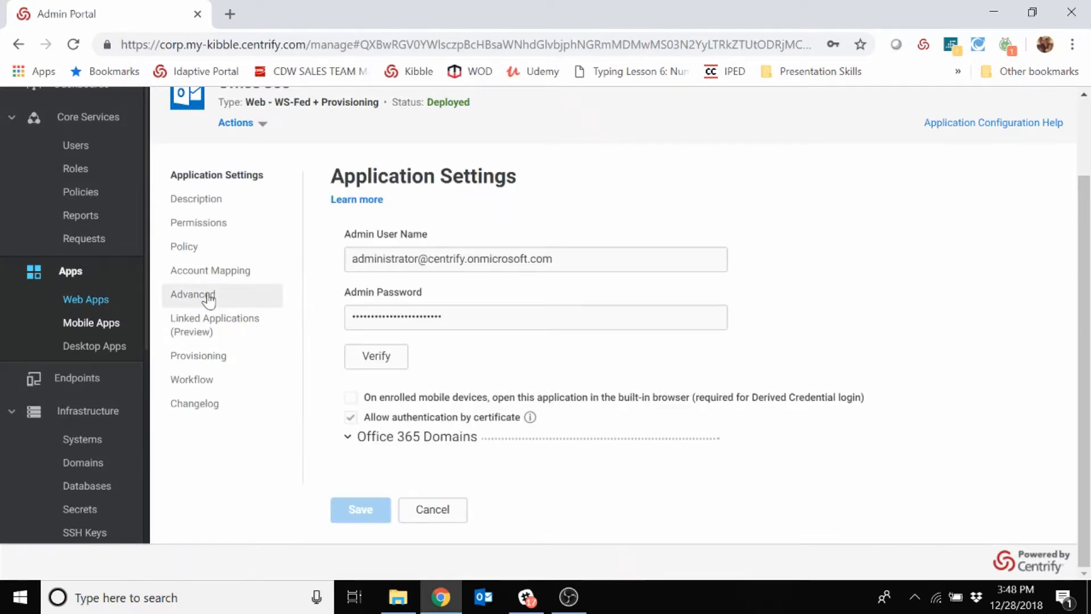
pyautogui.click(192, 294)
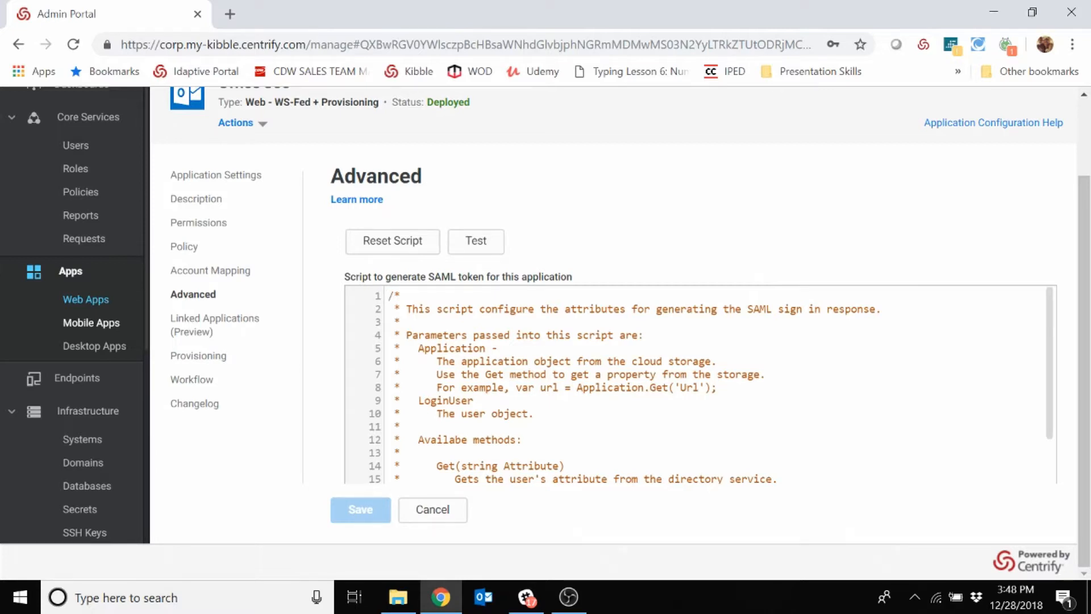
# Read through the SAML token script's available attributes, then move on to Provisioning.
pyautogui.click(388, 295)
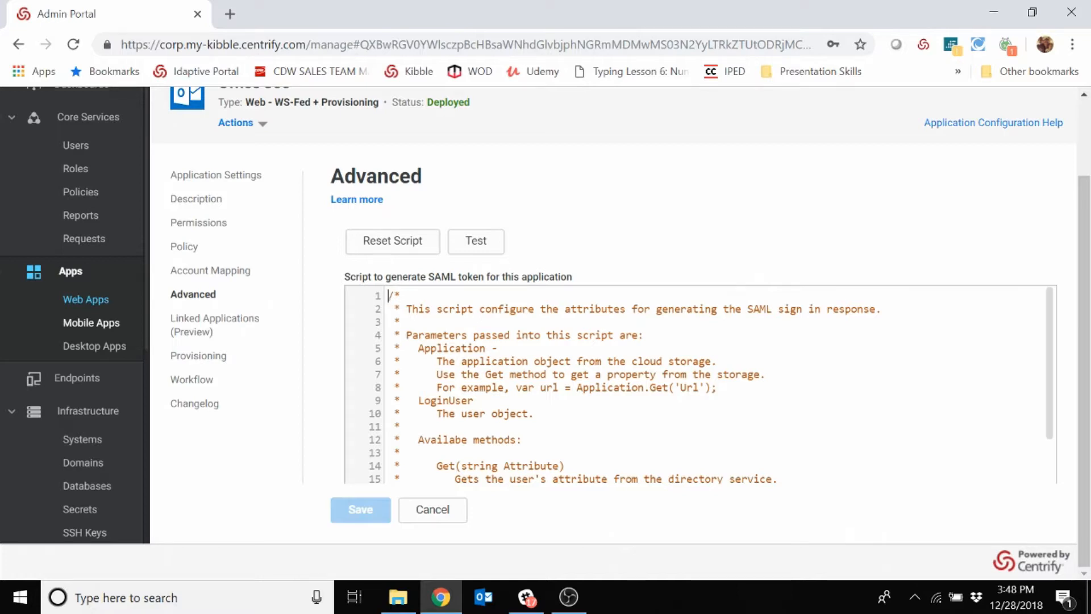
pyautogui.scroll(-3)
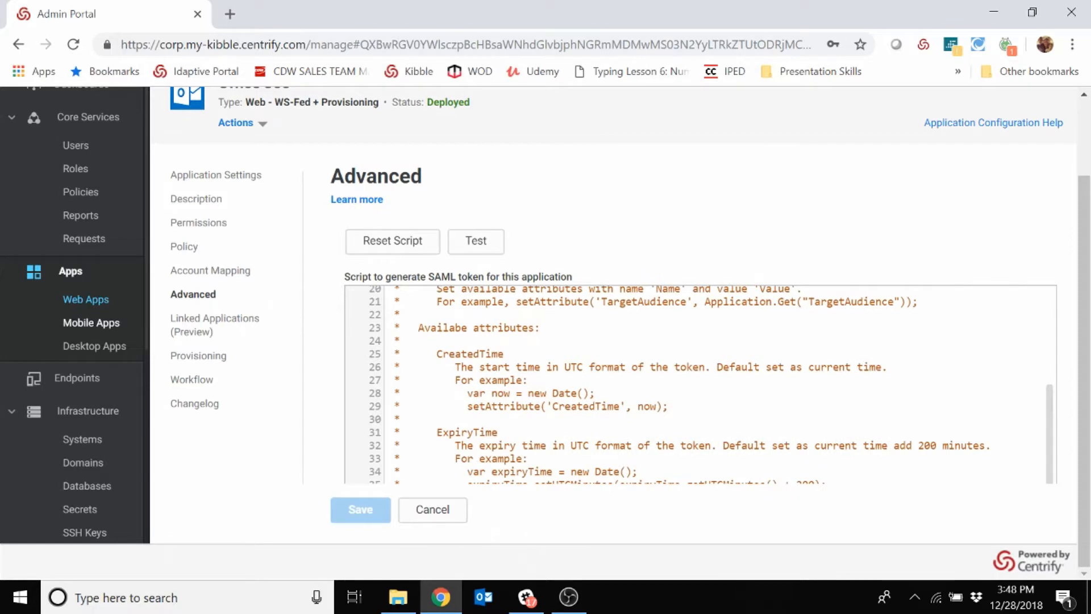
pyautogui.scroll(-3)
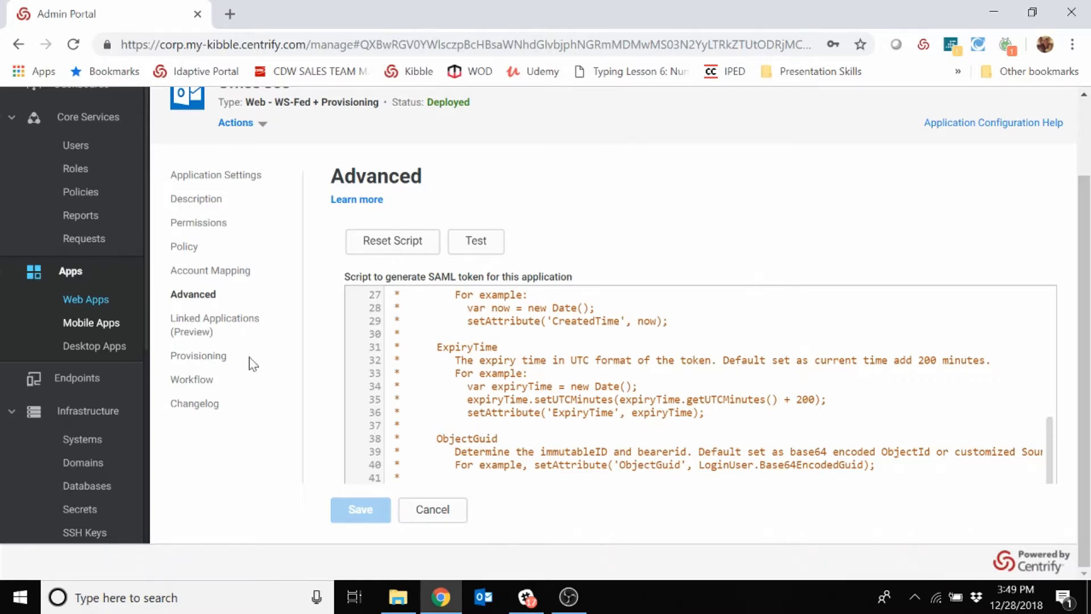
pyautogui.scroll(-3)
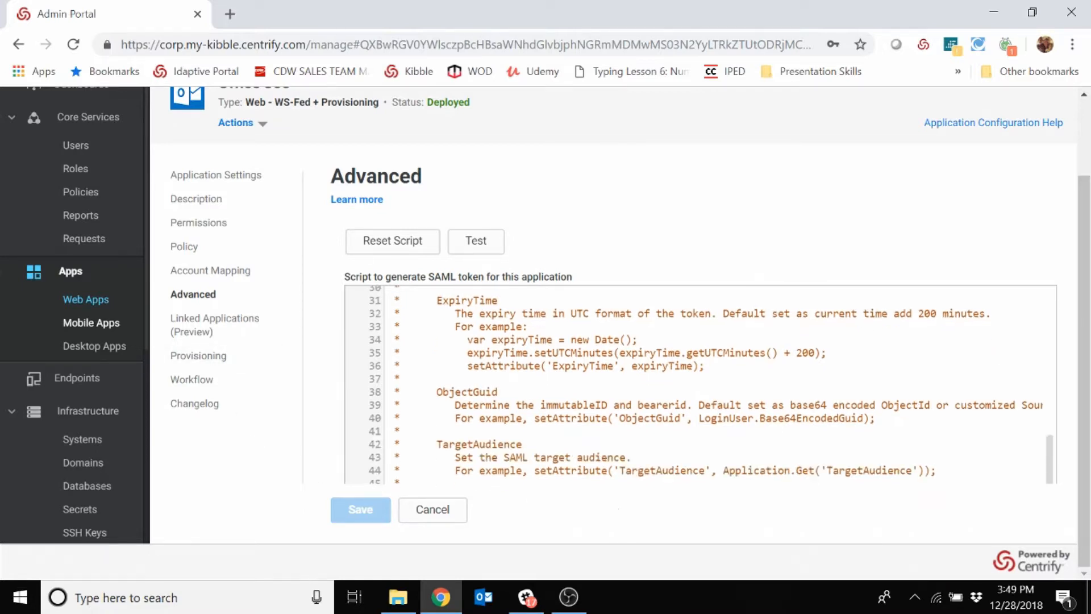
pyautogui.click(198, 356)
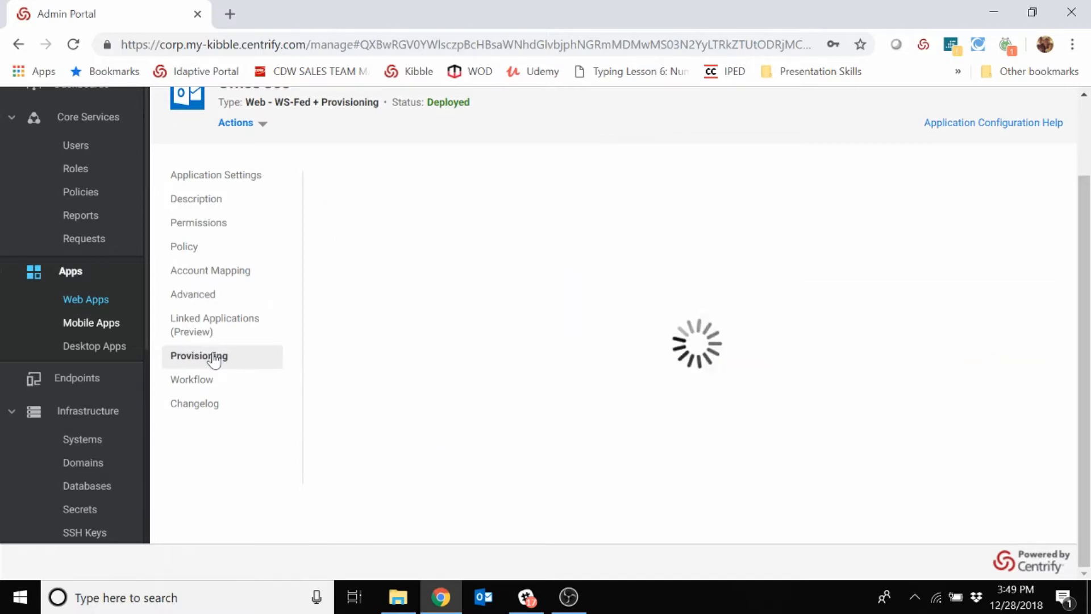
# Load Office 365 provisioning, showing live mode enabled and the Directory Synchronization warning.
pyautogui.click(199, 356)
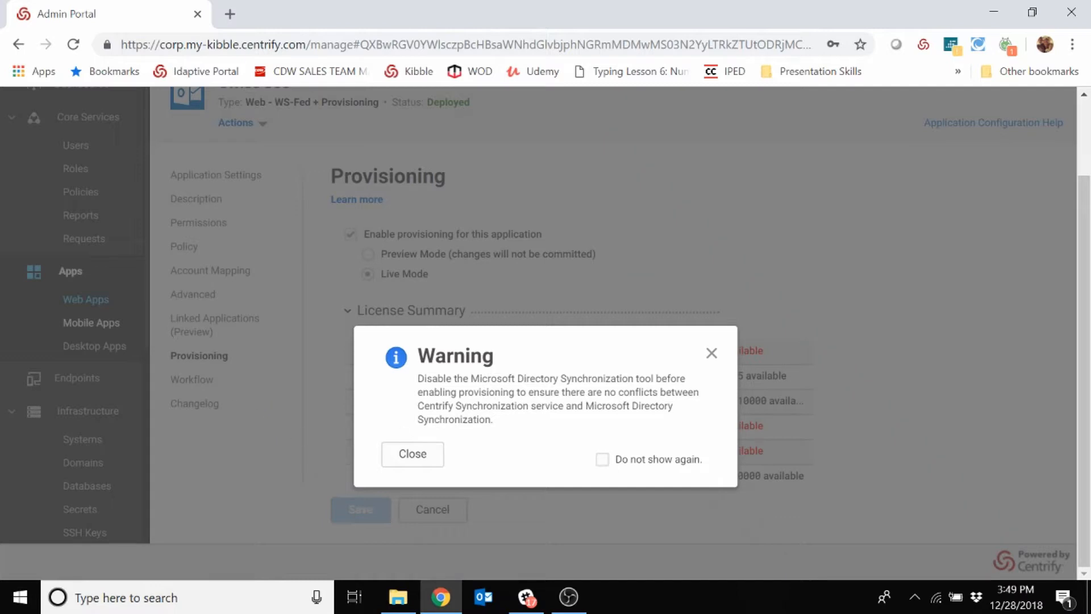
pyautogui.moveTo(456, 395)
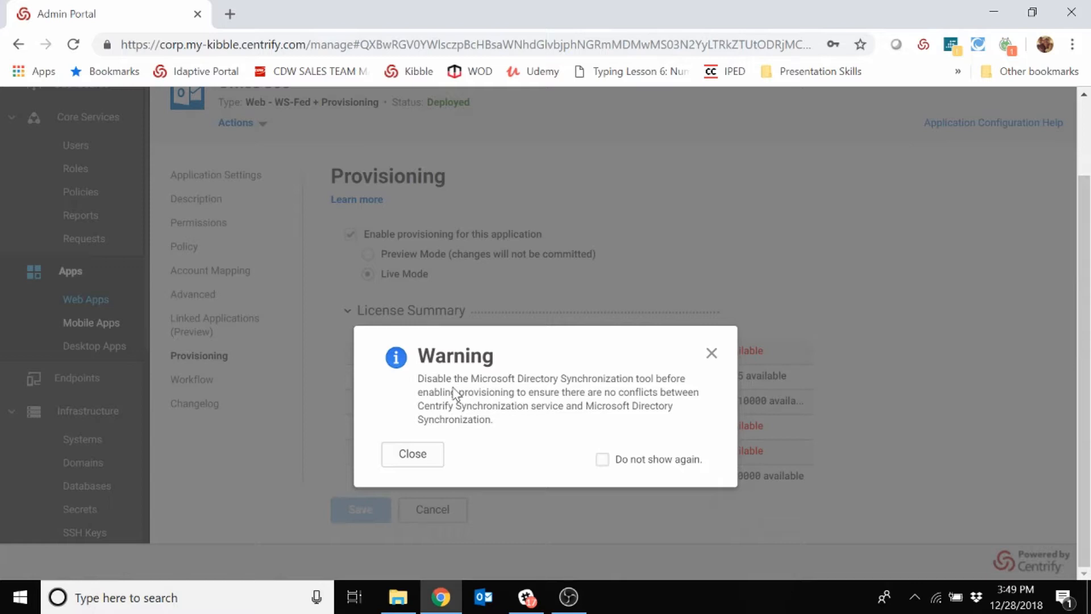
pyautogui.click(412, 454)
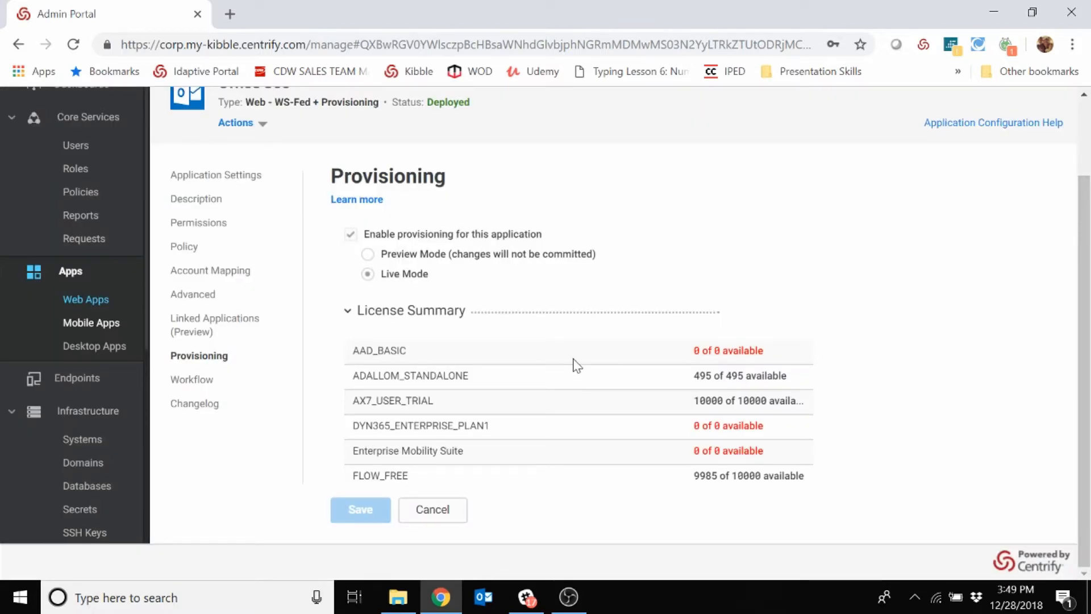
pyautogui.moveTo(515, 341)
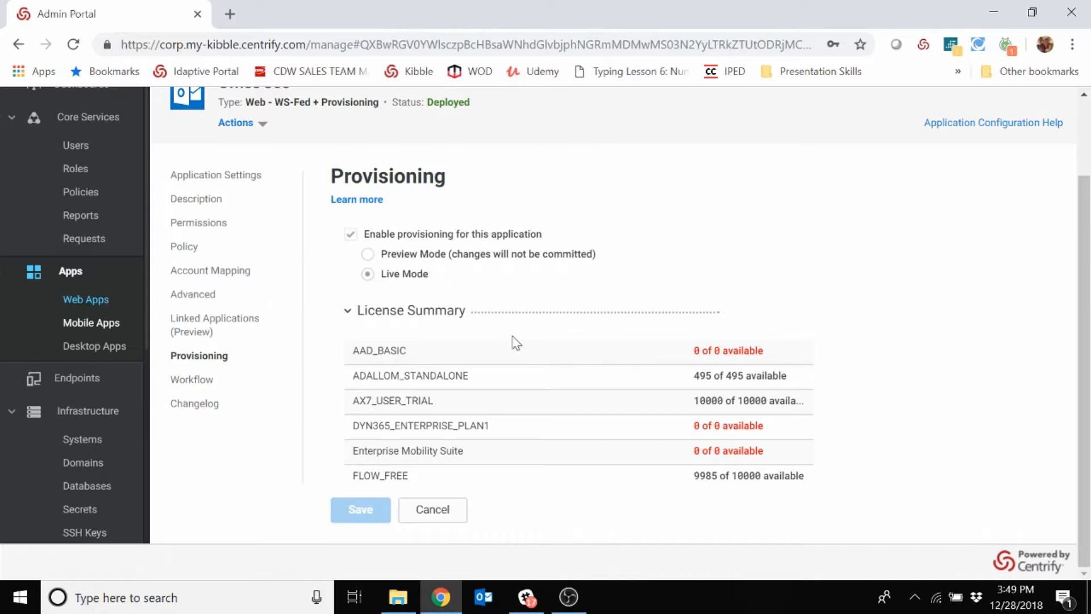
pyautogui.scroll(-3)
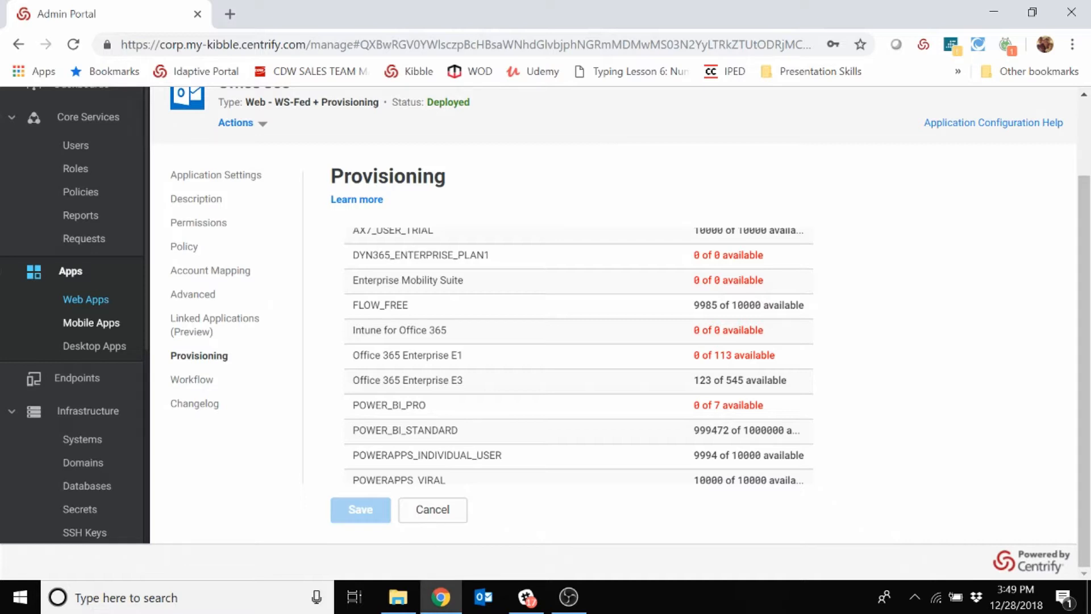
pyautogui.scroll(-3)
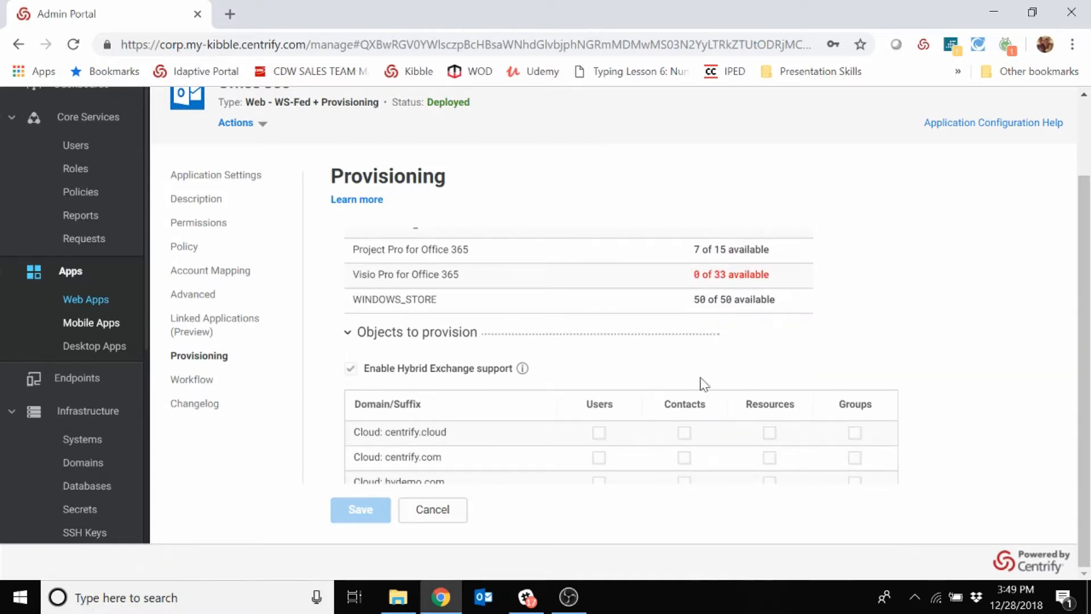
pyautogui.scroll(-3)
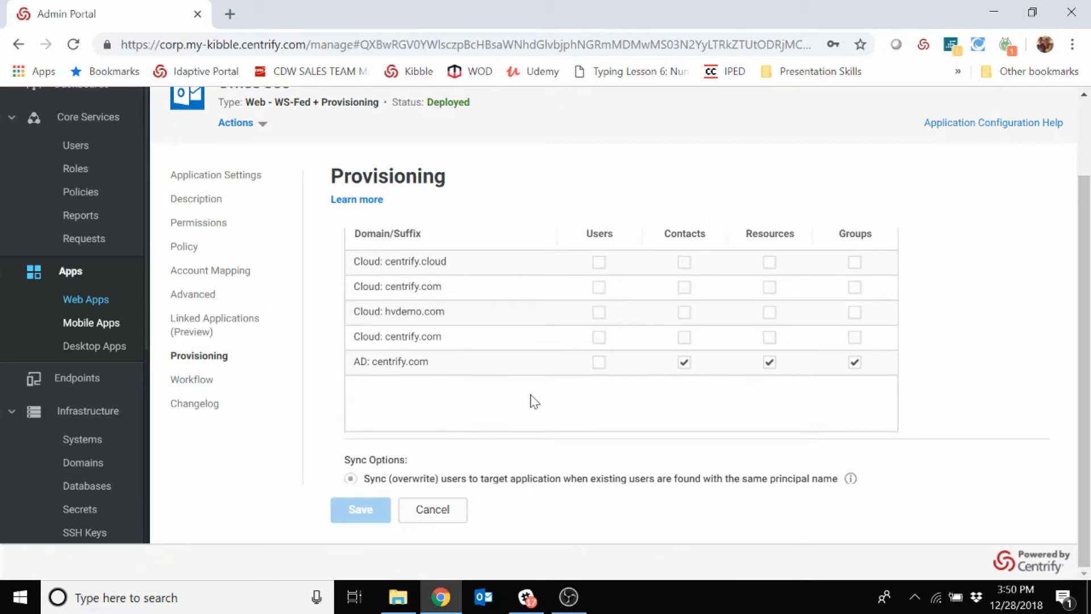
pyautogui.scroll(-3)
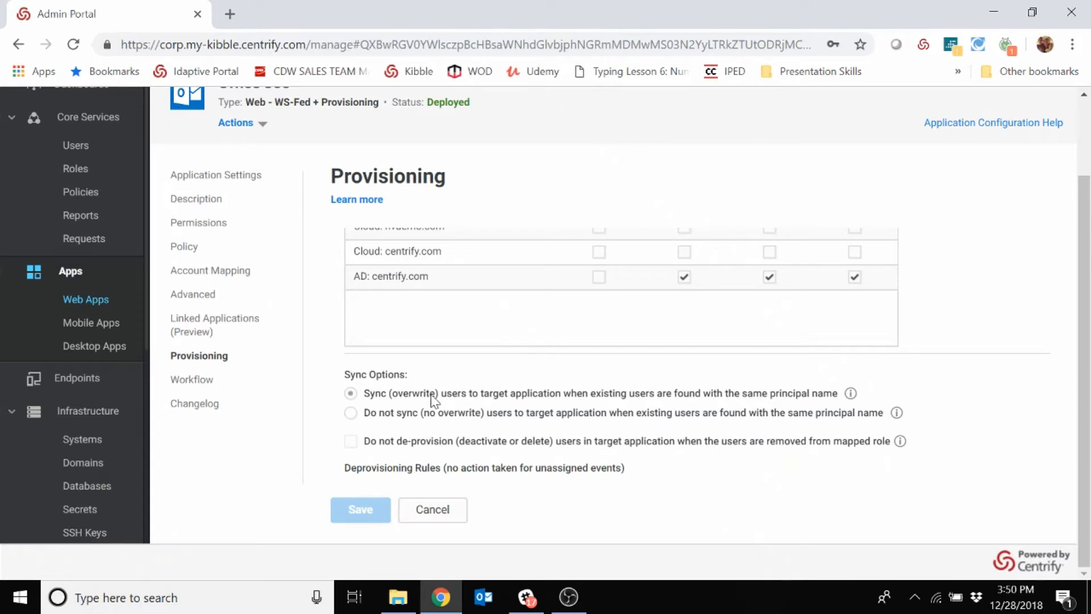
pyautogui.scroll(-3)
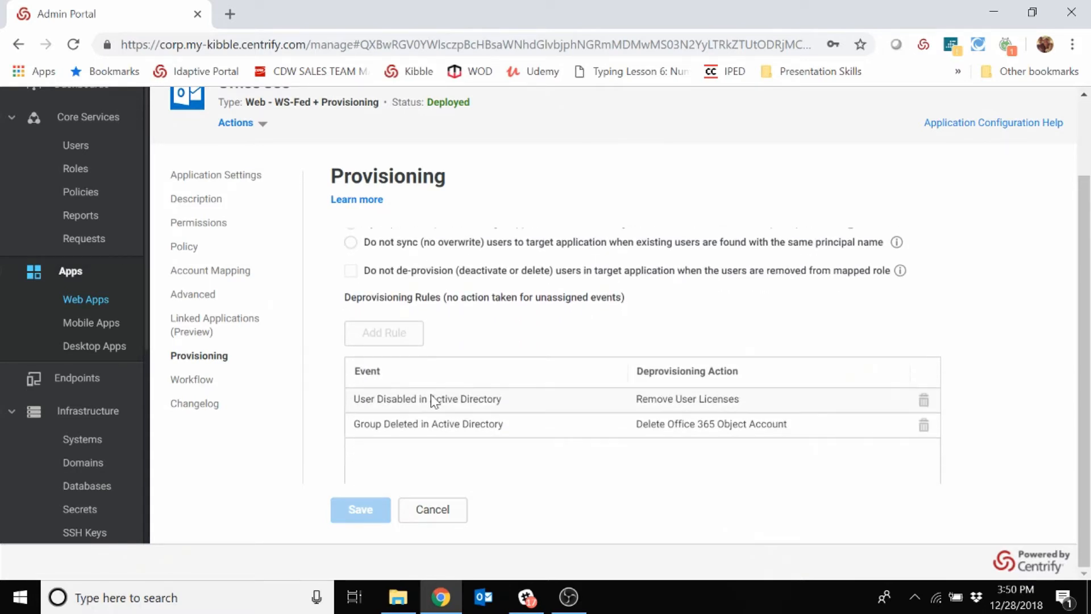
pyautogui.moveTo(382, 300)
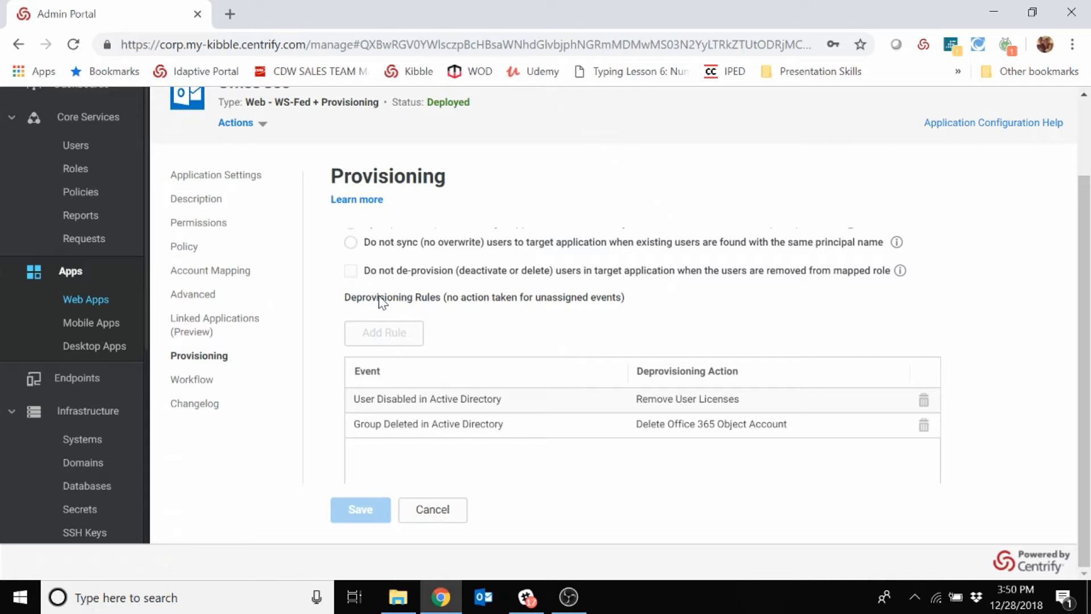
pyautogui.moveTo(390, 341)
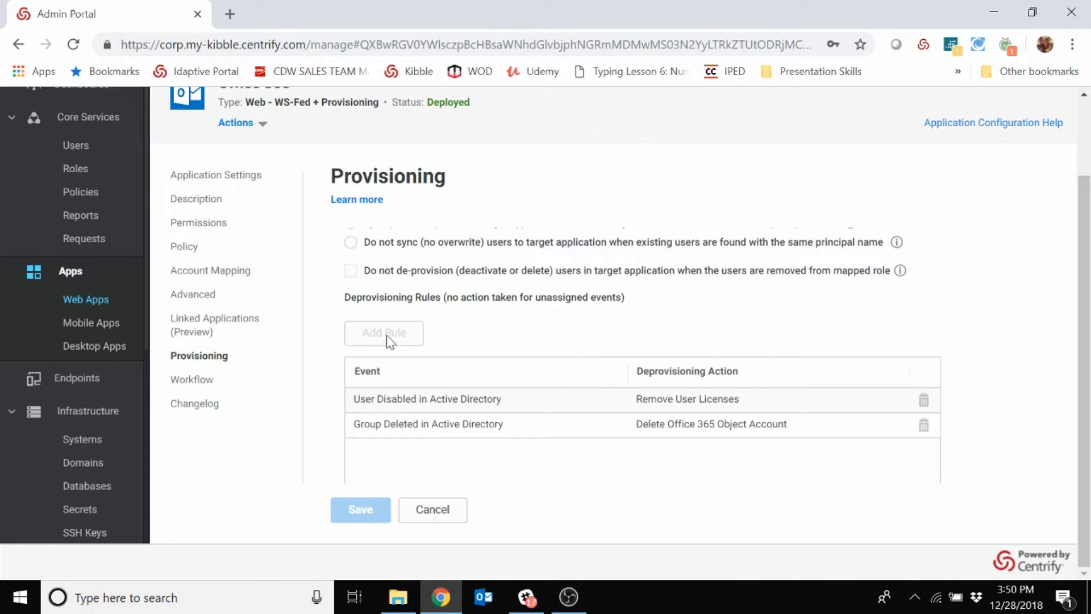
pyautogui.moveTo(381, 406)
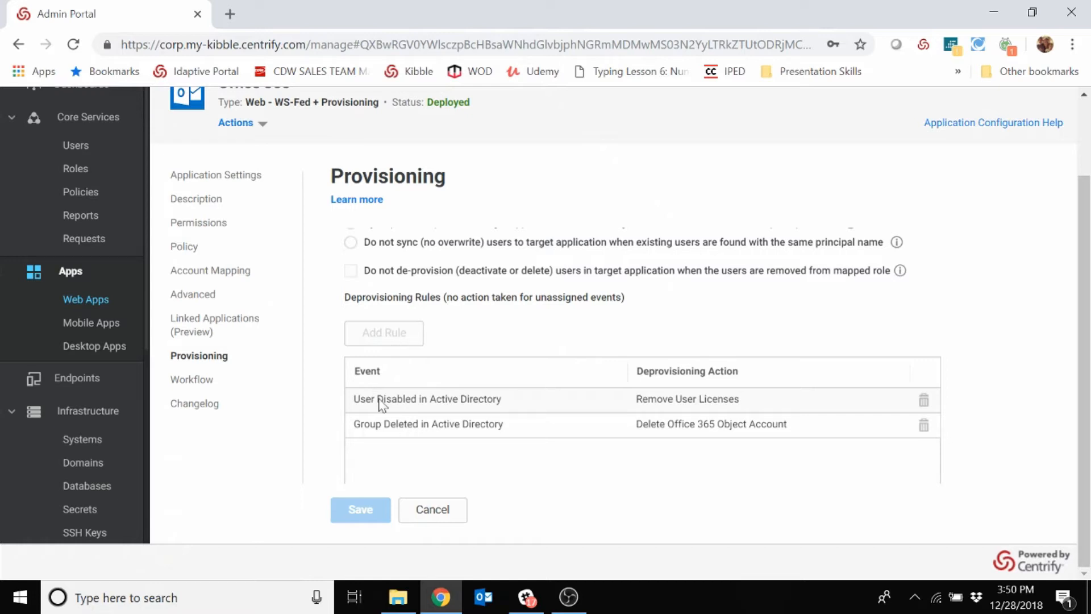
pyautogui.moveTo(437, 408)
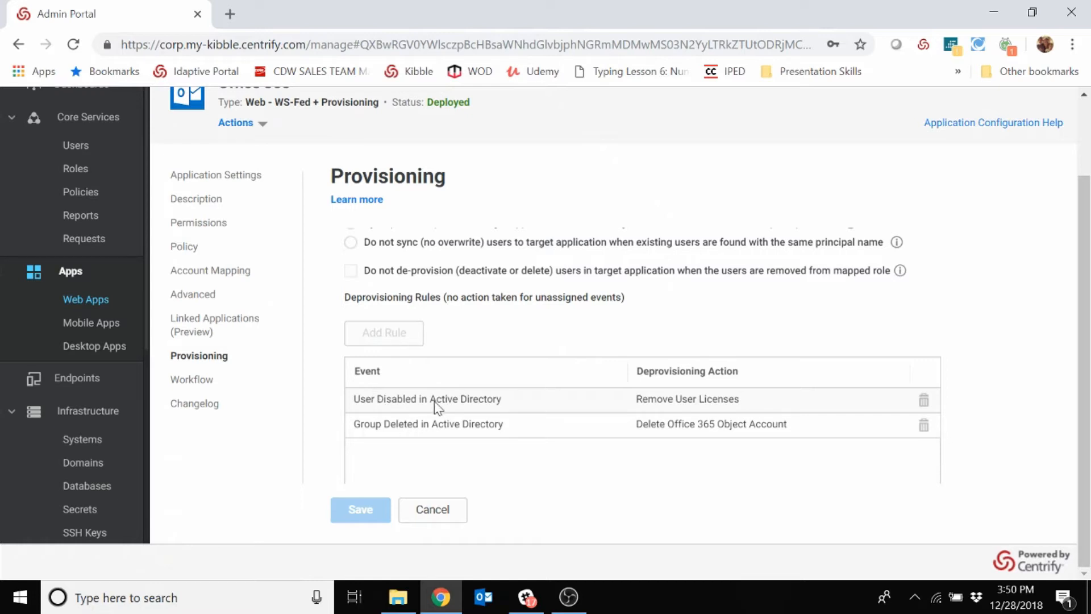
pyautogui.moveTo(681, 407)
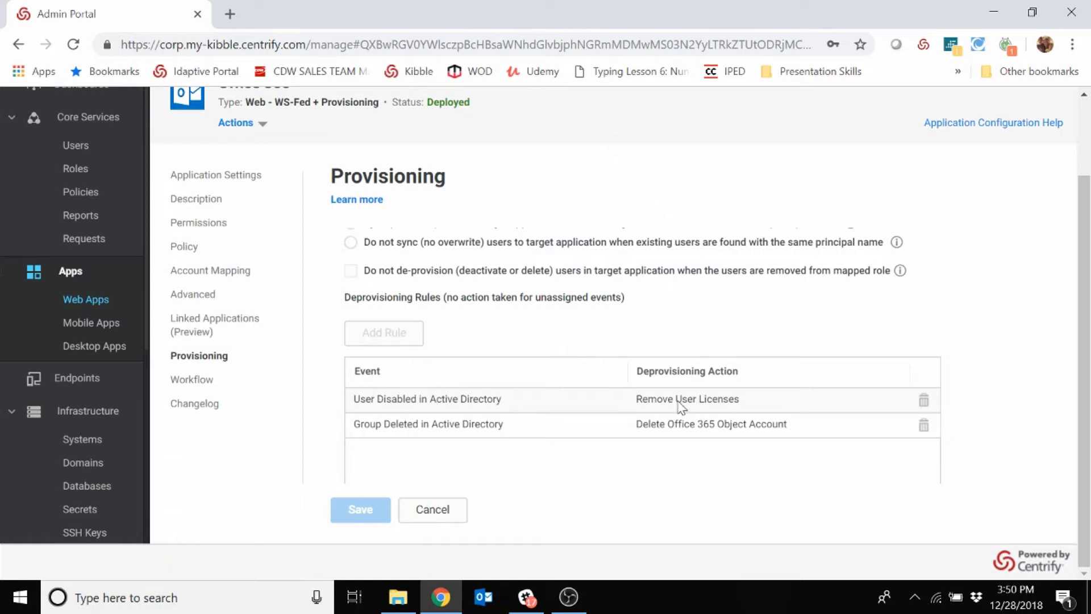
pyautogui.moveTo(437, 432)
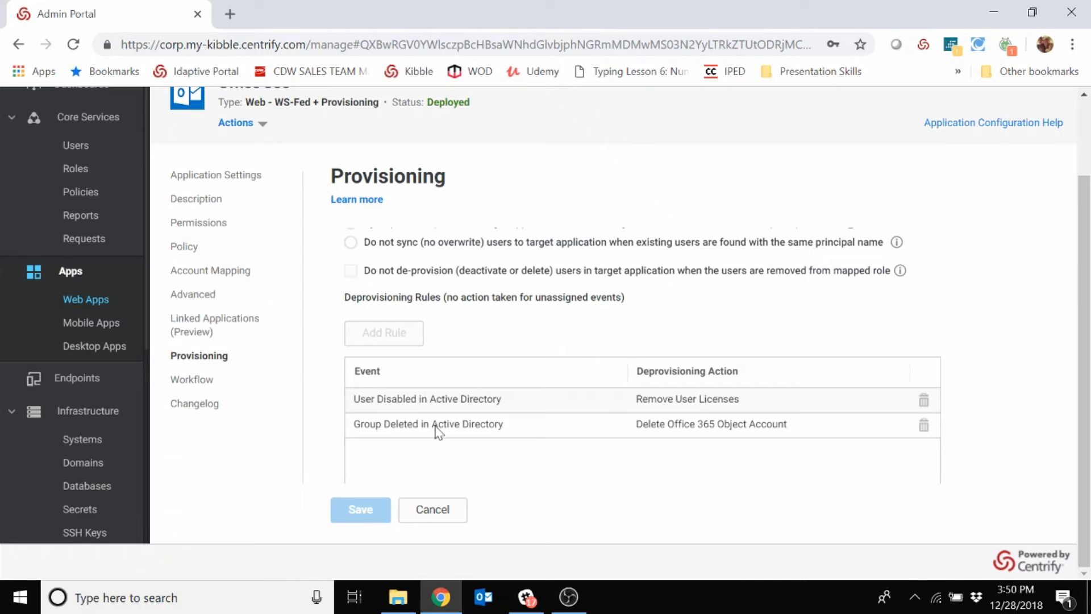
pyautogui.moveTo(688, 428)
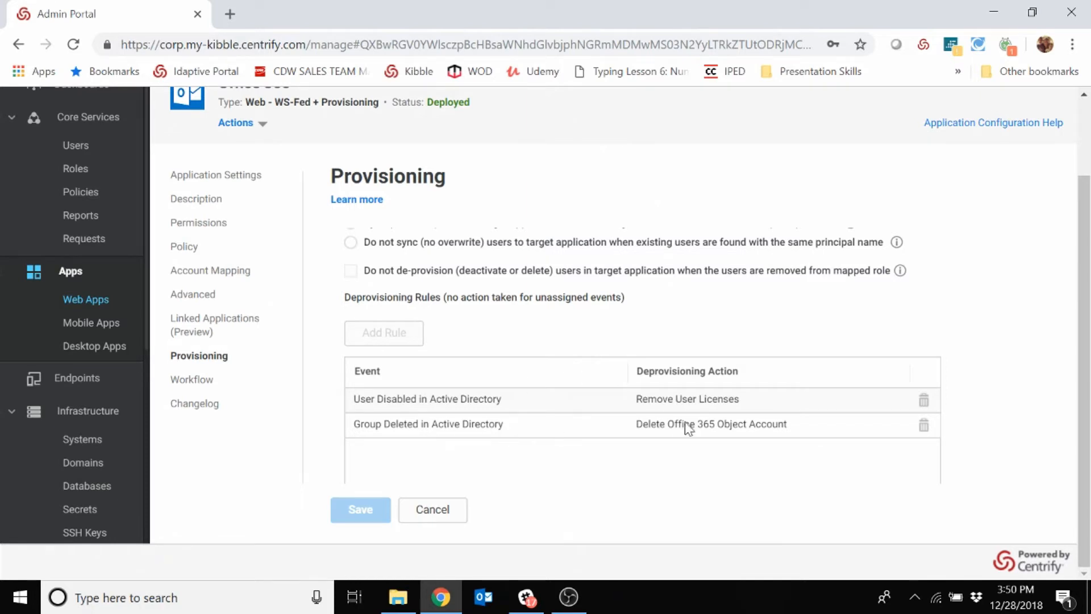
pyautogui.moveTo(705, 428)
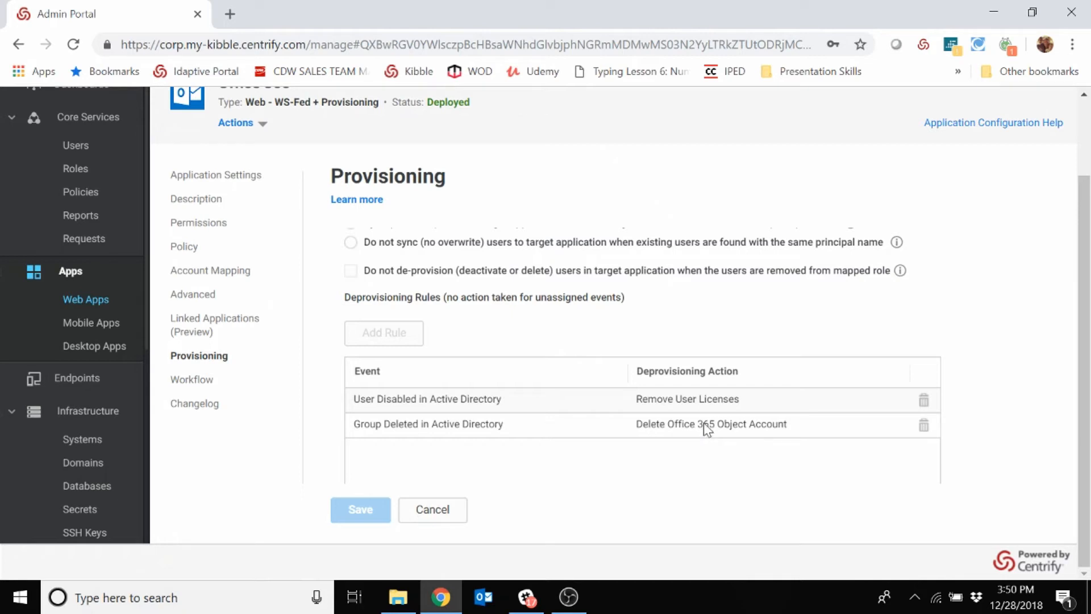
pyautogui.moveTo(732, 432)
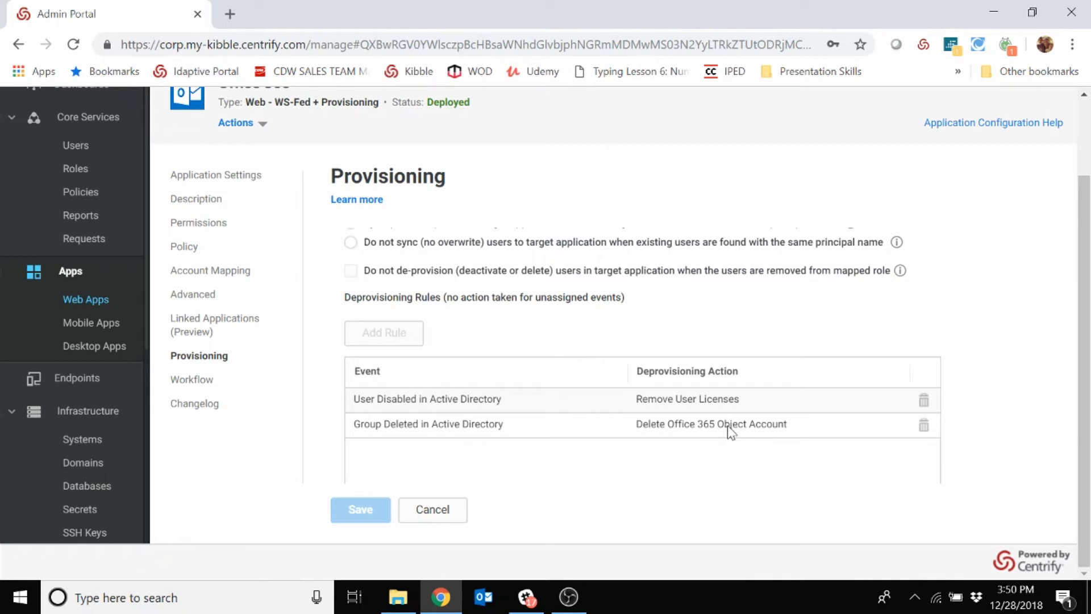
pyautogui.scroll(-3)
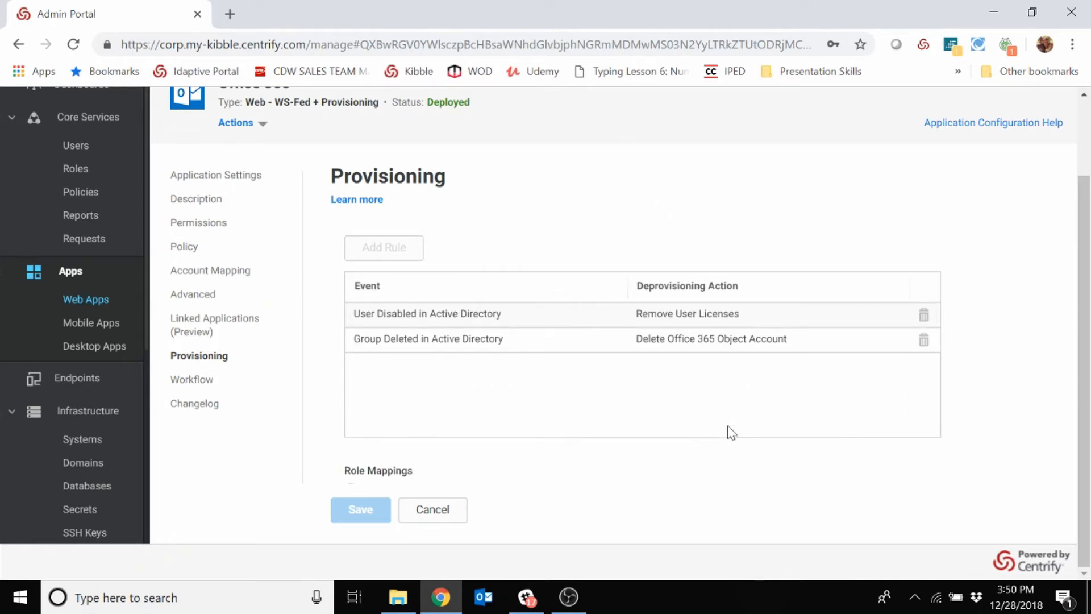
pyautogui.scroll(-3)
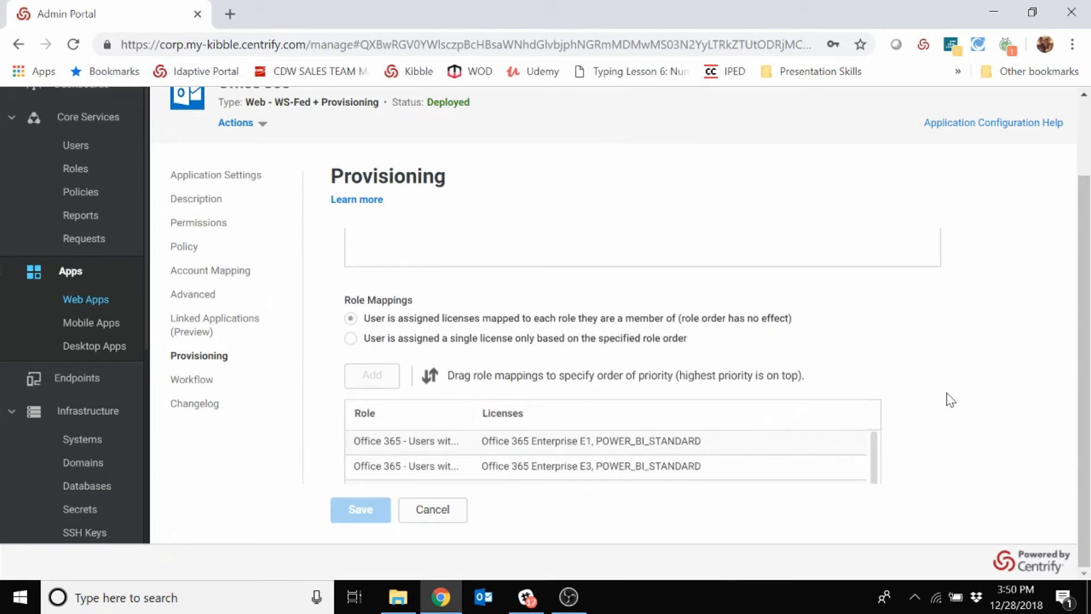
pyautogui.moveTo(962, 391)
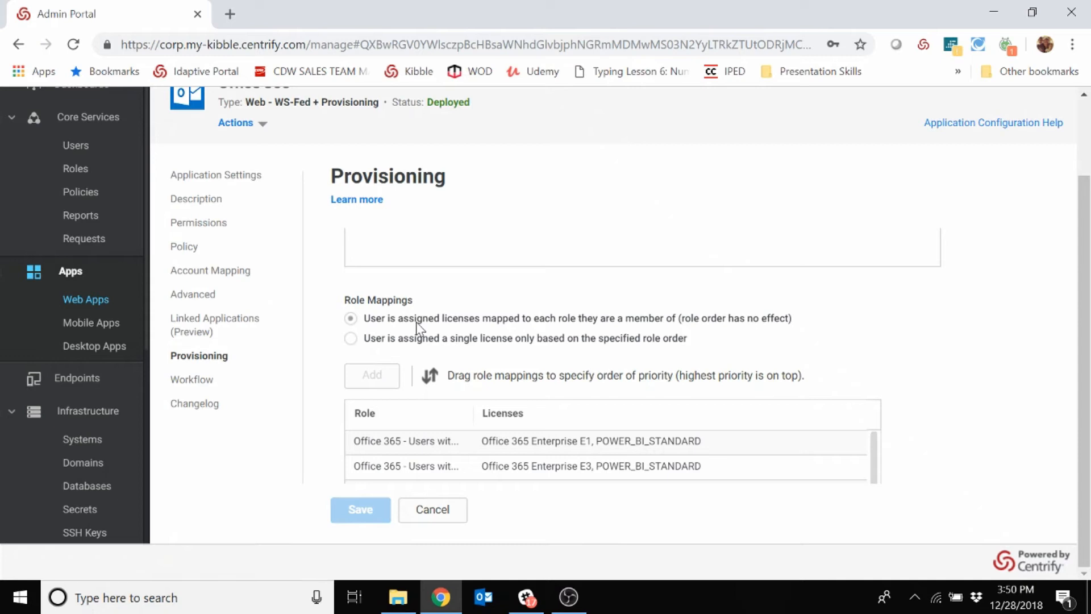
pyautogui.moveTo(422, 327)
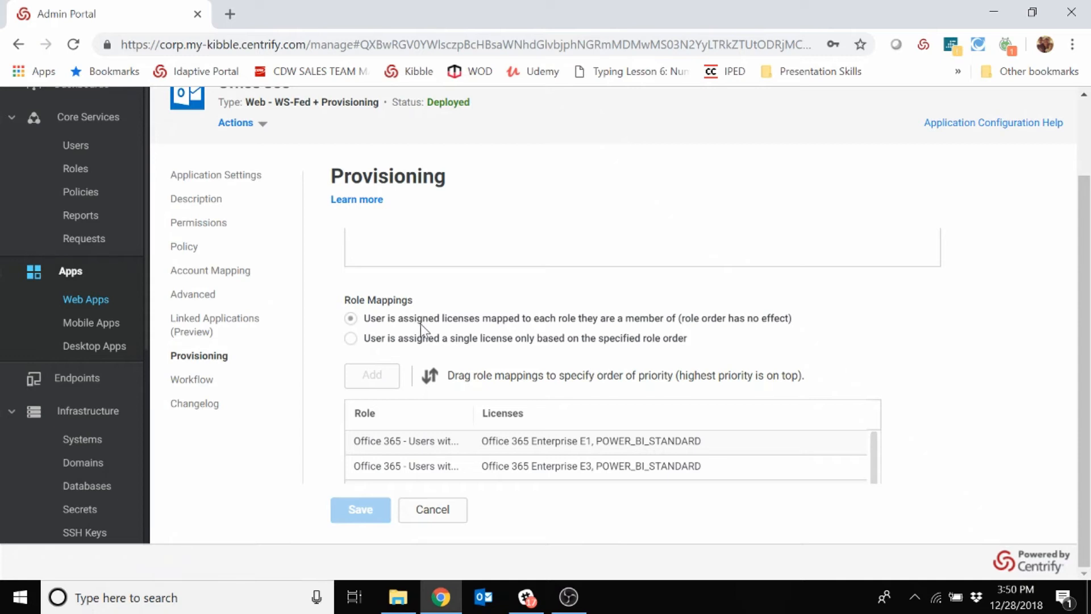
pyautogui.scroll(-3)
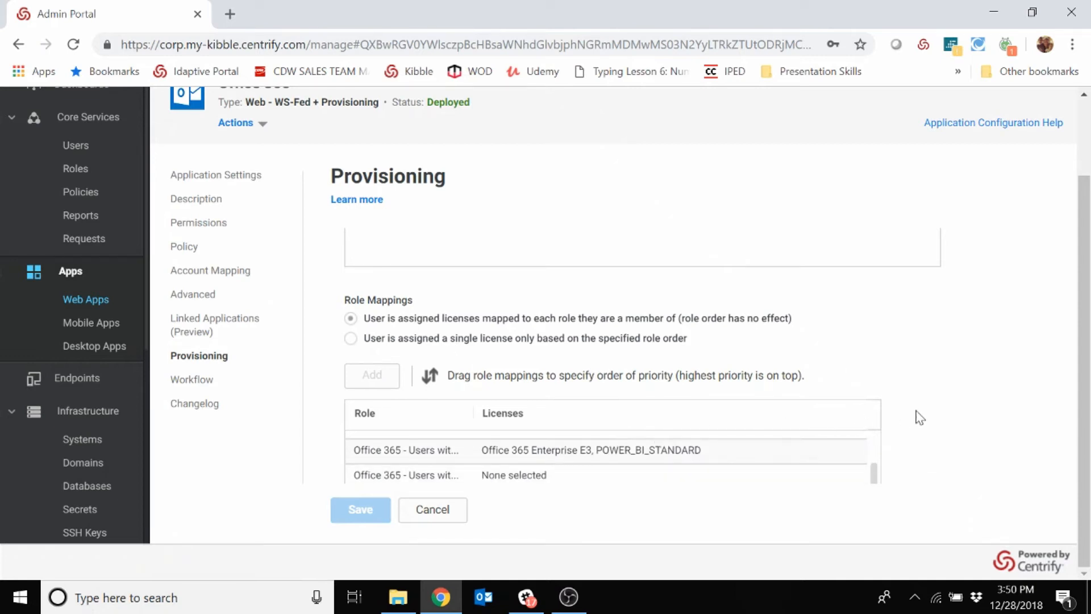
pyautogui.scroll(-3)
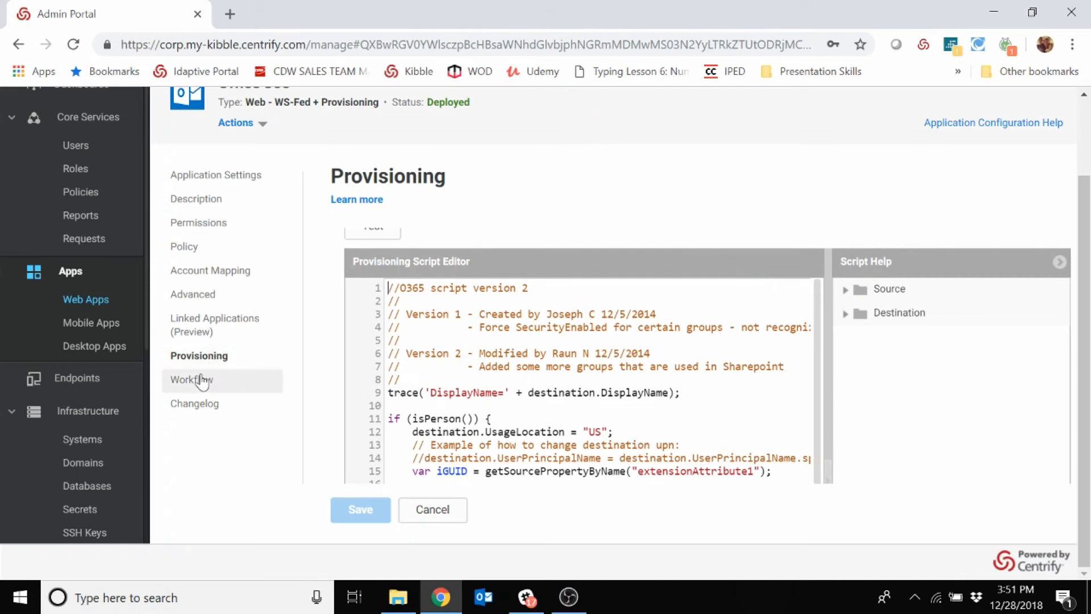
# View the Office 365 Workflow page with the Enable workflow option unchecked.
pyautogui.click(192, 379)
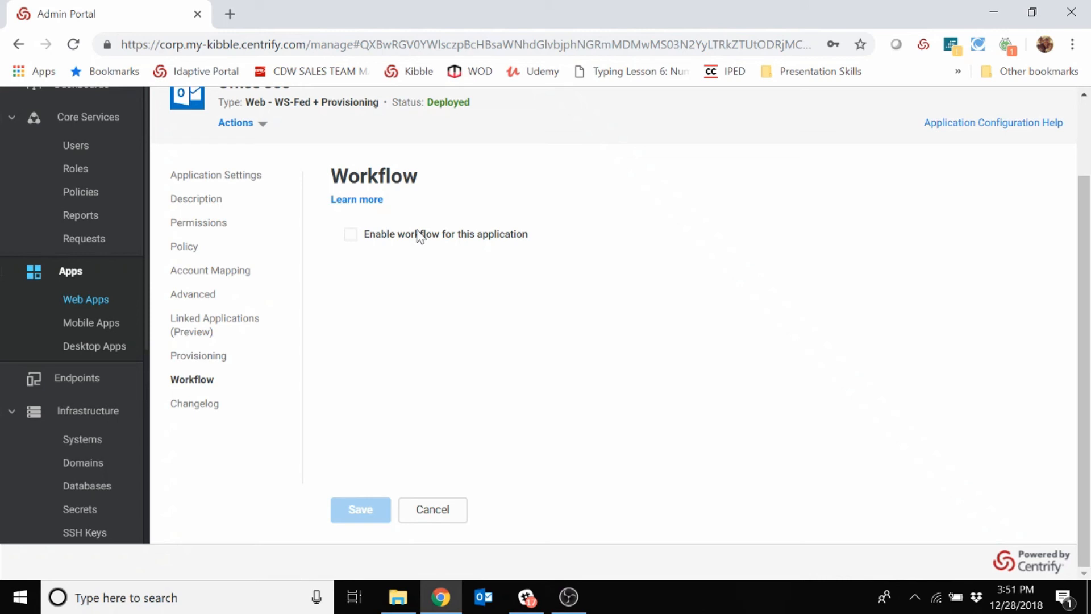
pyautogui.moveTo(301, 285)
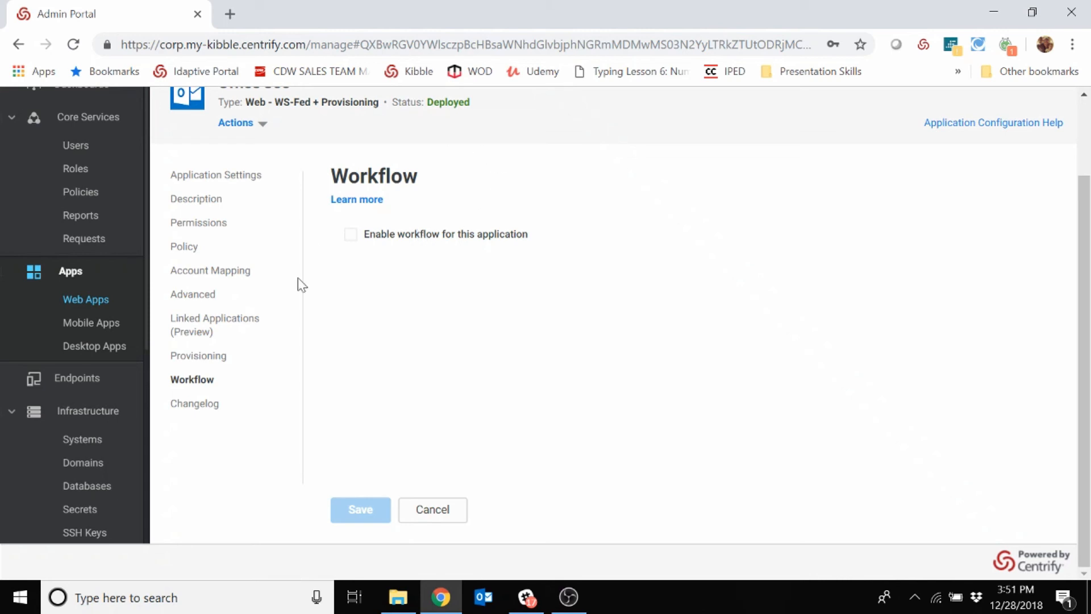